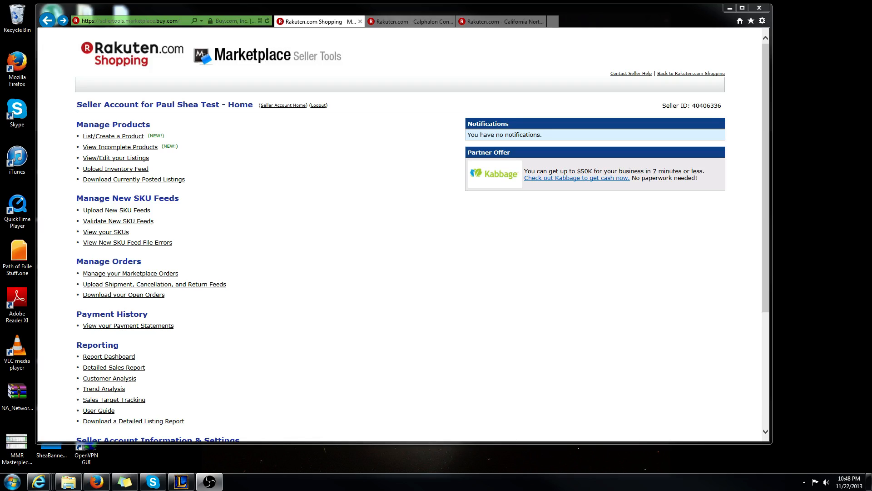
mouse_move(621, 282)
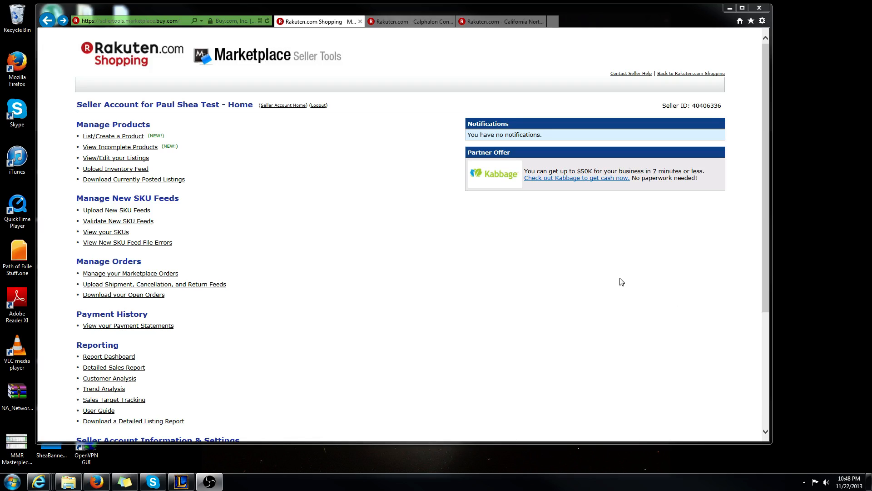
mouse_move(123, 177)
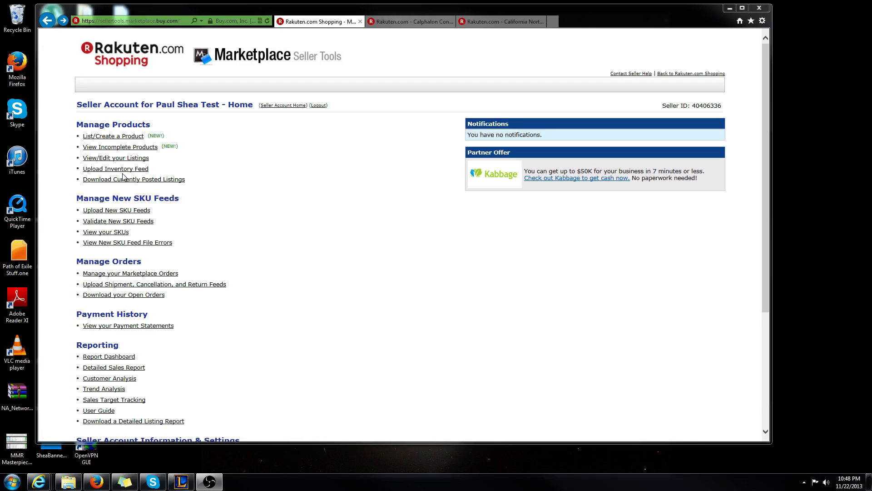
mouse_move(115, 169)
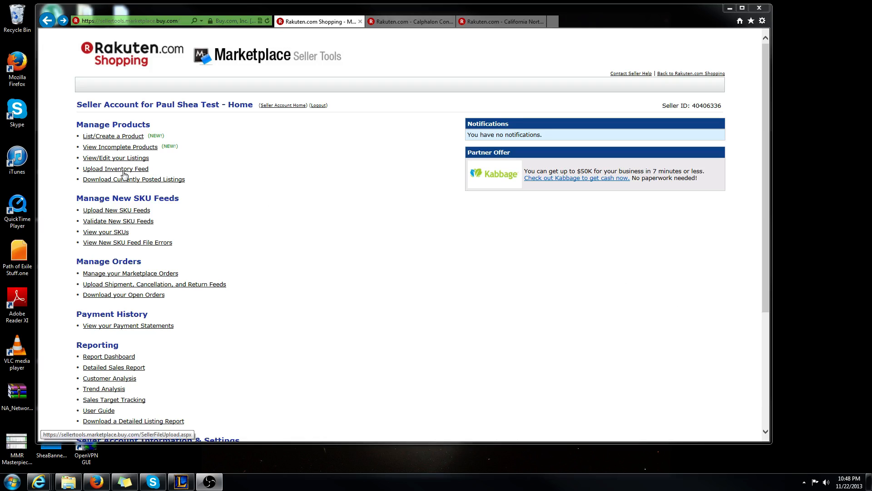
Go from Upload Inventory Feed to the Marketplace New SKU Feed Templates documents page.
click(116, 210)
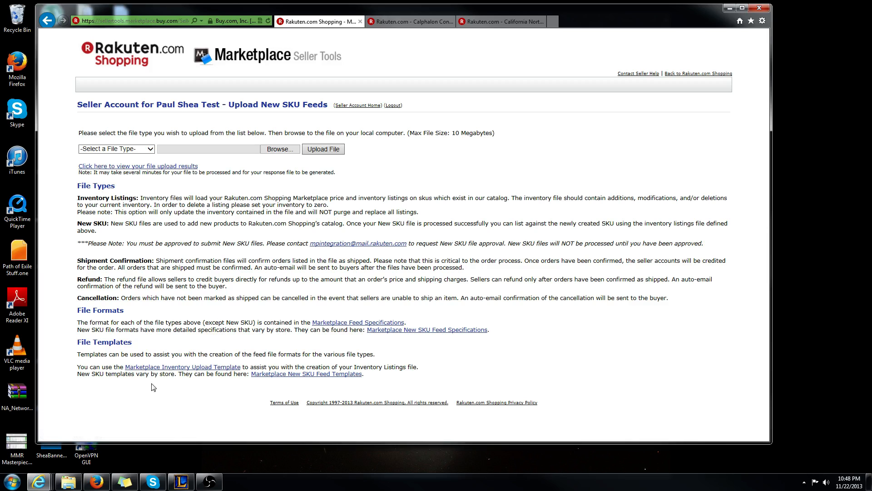
mouse_move(278, 381)
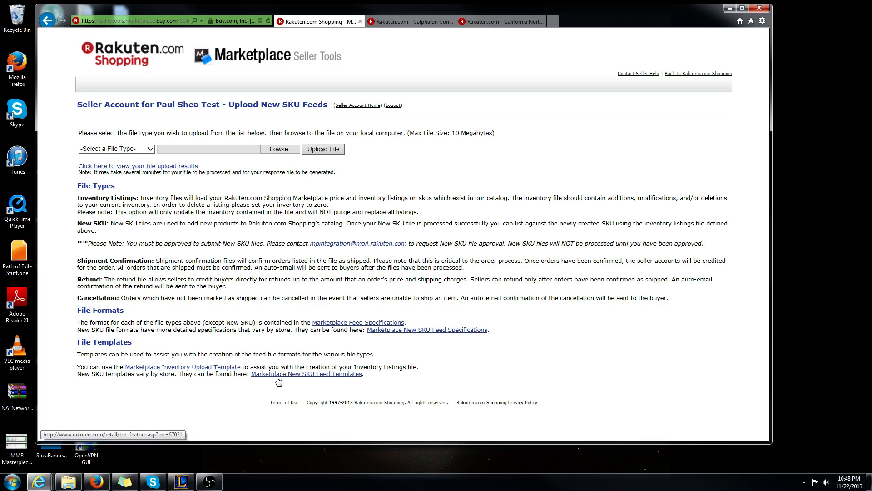
mouse_move(281, 378)
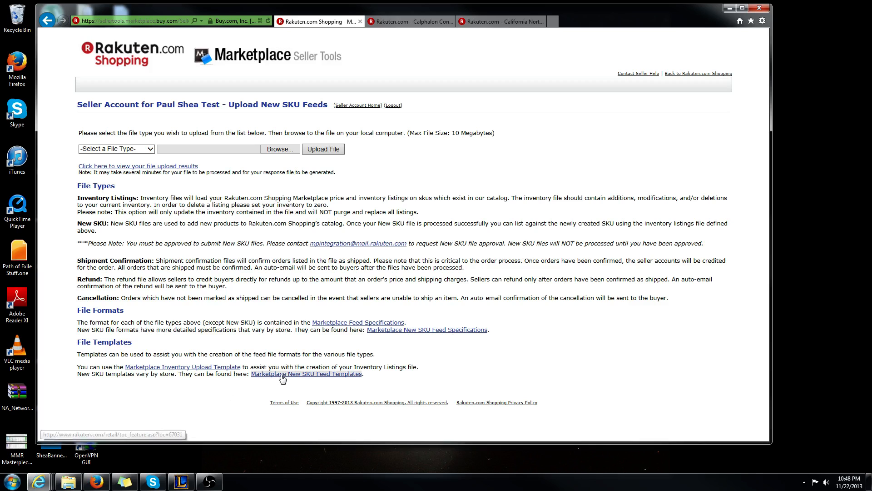
click(306, 374)
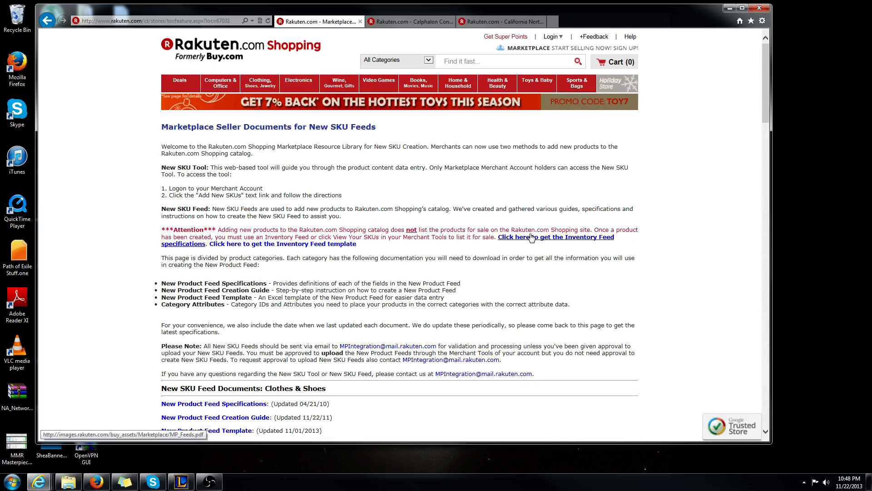
mouse_move(510, 246)
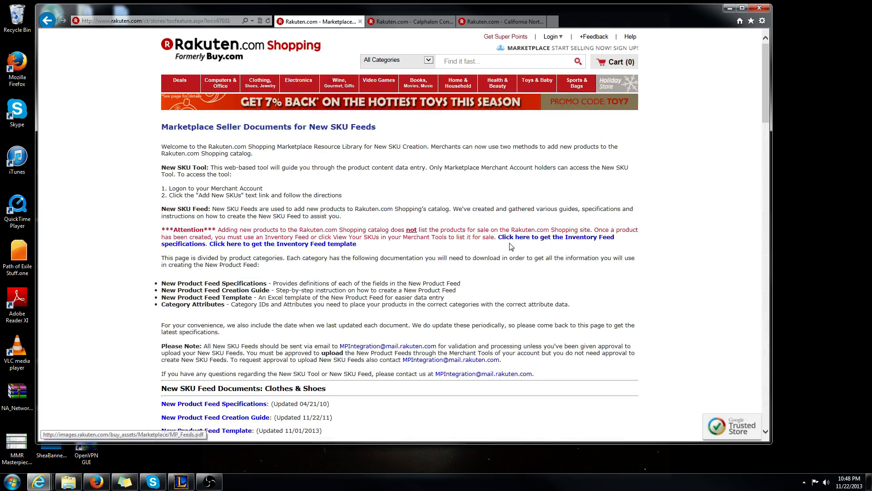
mouse_move(283, 244)
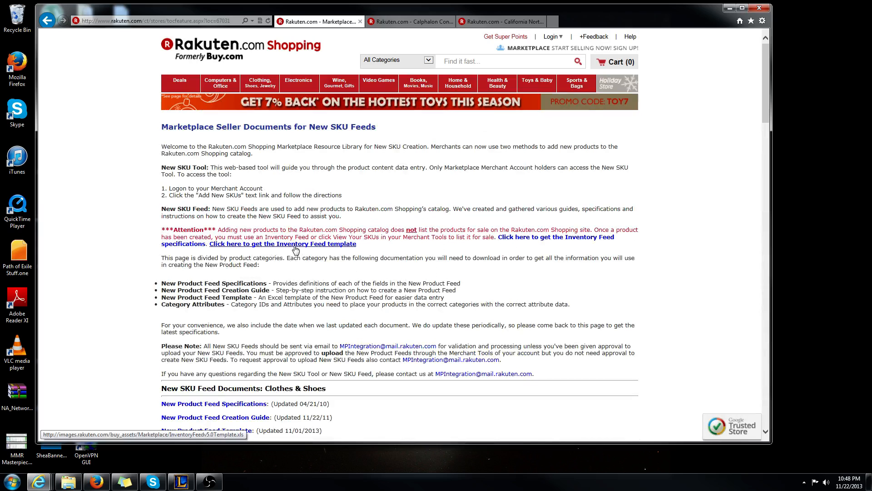
Download InventoryFeedv5.0Template.xls and save it to the Desktop.
click(283, 244)
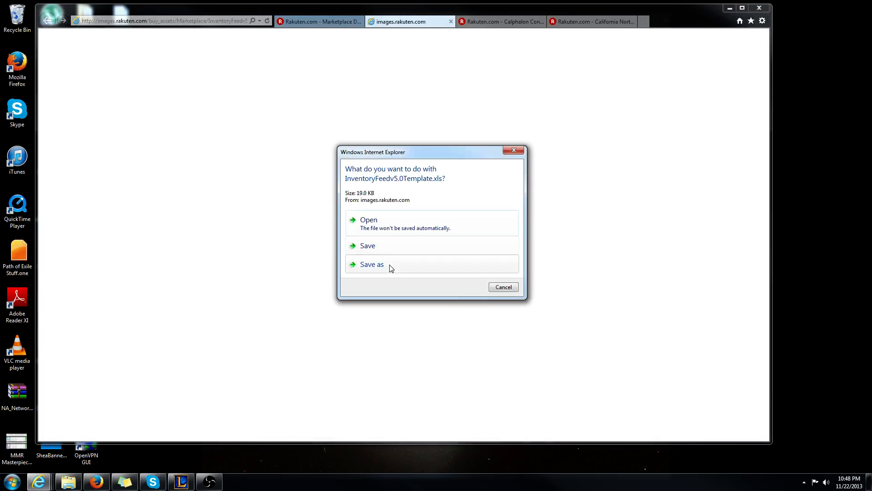
click(372, 265)
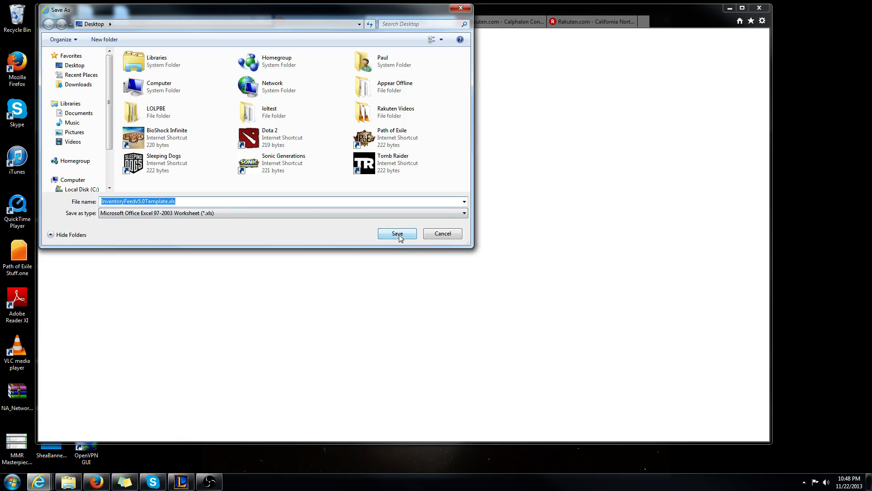
click(397, 233)
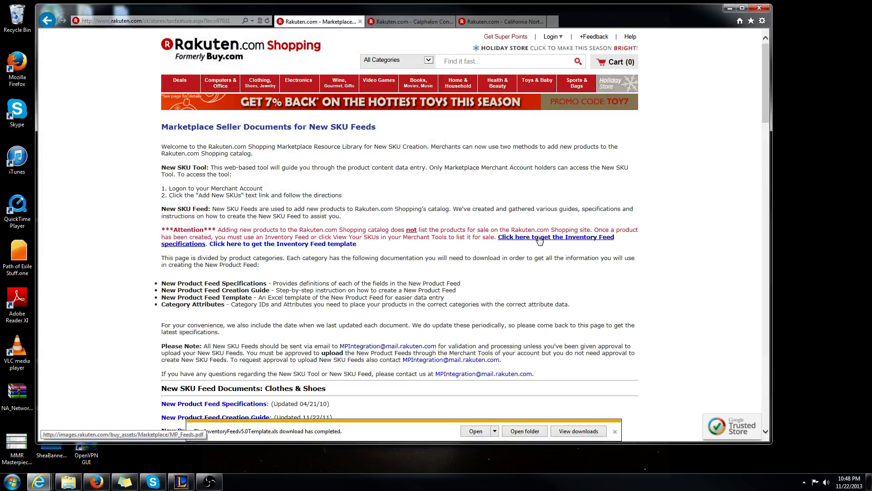
mouse_move(543, 243)
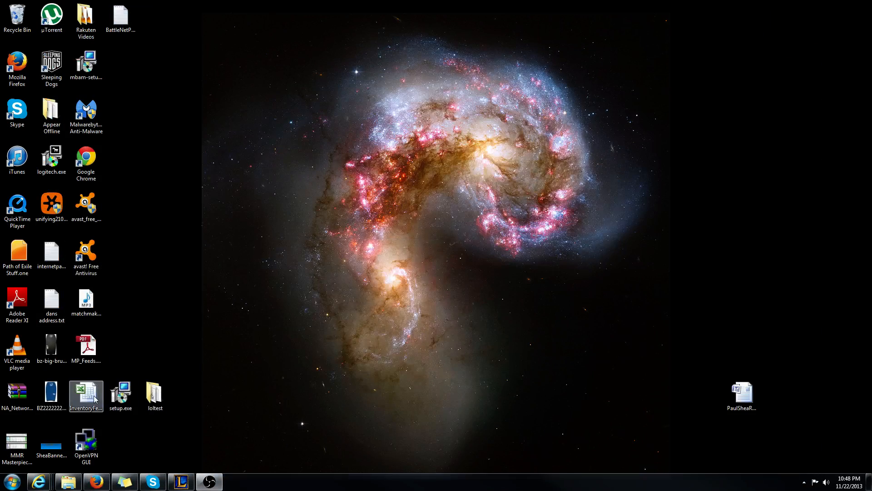
Open the downloaded template in Excel, review the MP_Feeds PDF and bring up the Calphalon product page.
double_click(86, 389)
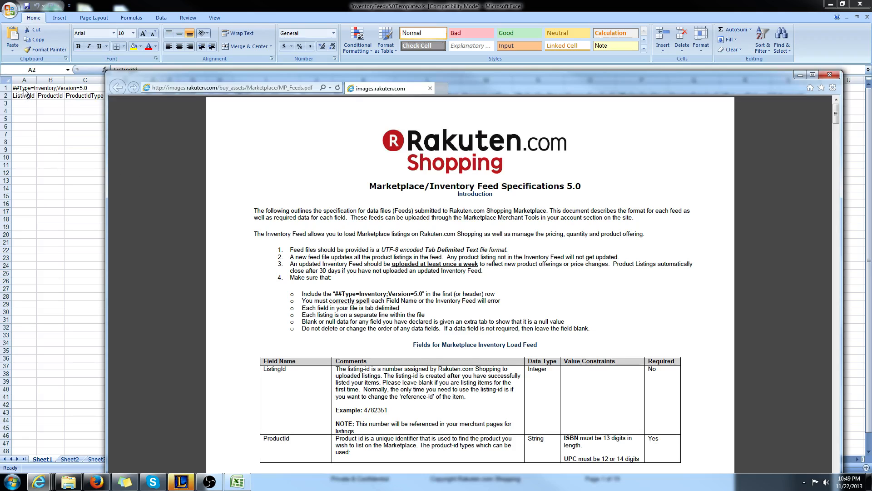
mouse_move(701, 90)
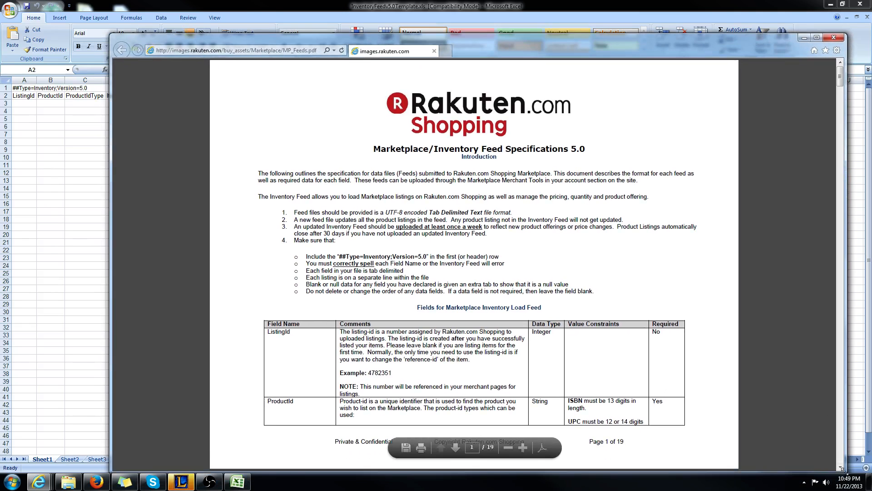
click(455, 447)
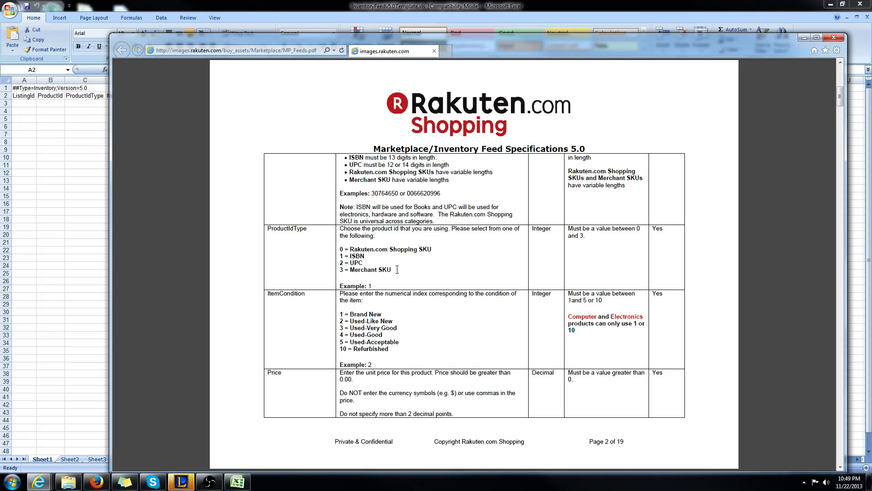
double_click(384, 270)
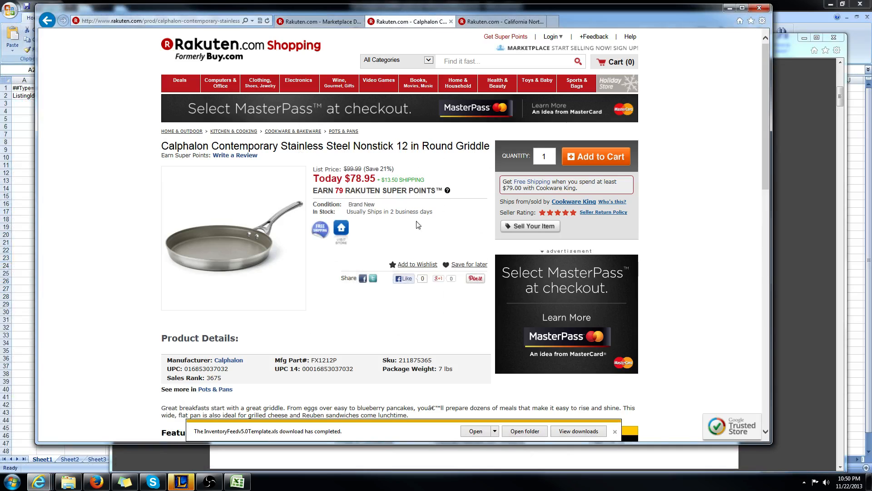
double_click(206, 369)
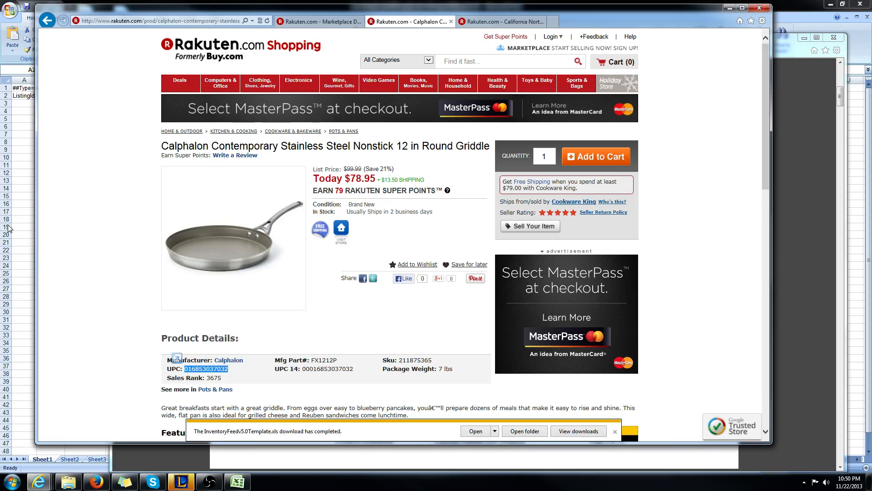
click(475, 431)
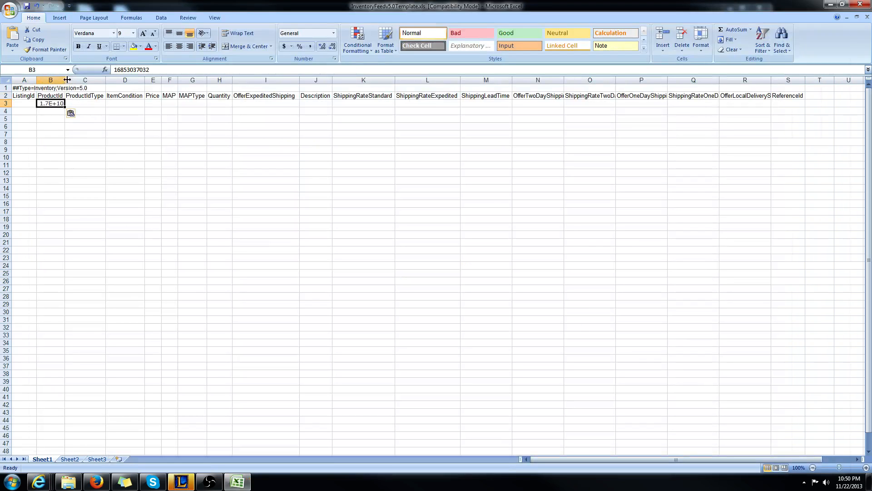
Widen column B until the full UPC number shows.
drag(66, 79, 79, 80)
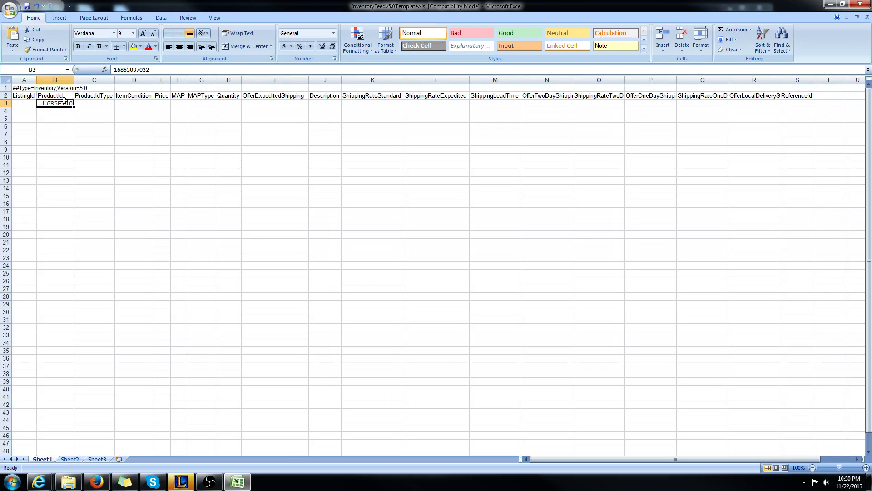
drag(74, 79, 84, 79)
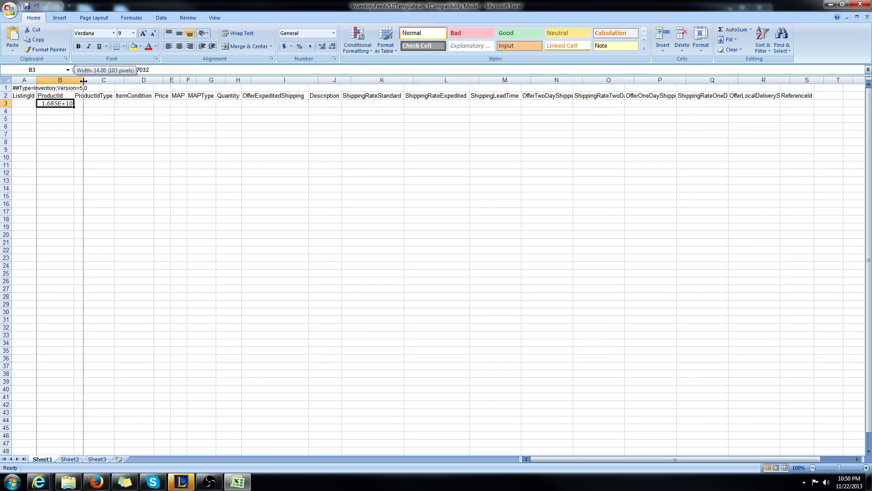
drag(84, 79, 91, 79)
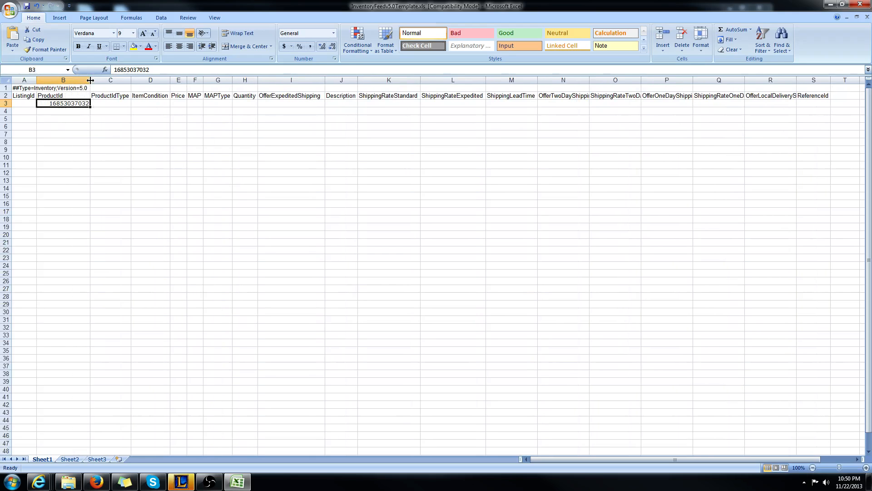
drag(91, 79, 99, 80)
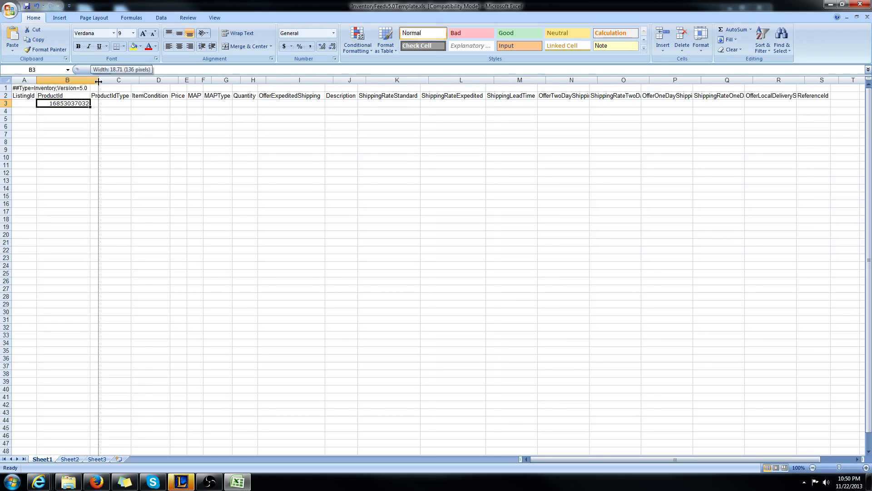
drag(99, 80, 99, 79)
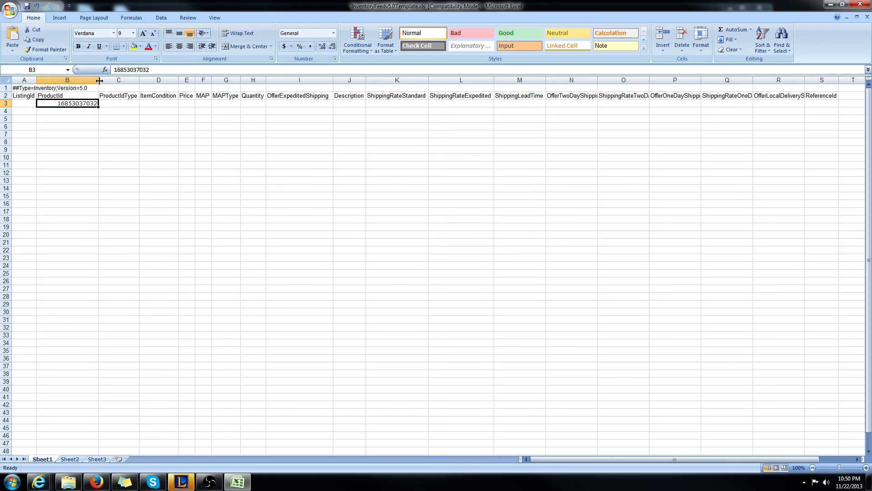
drag(99, 80, 87, 80)
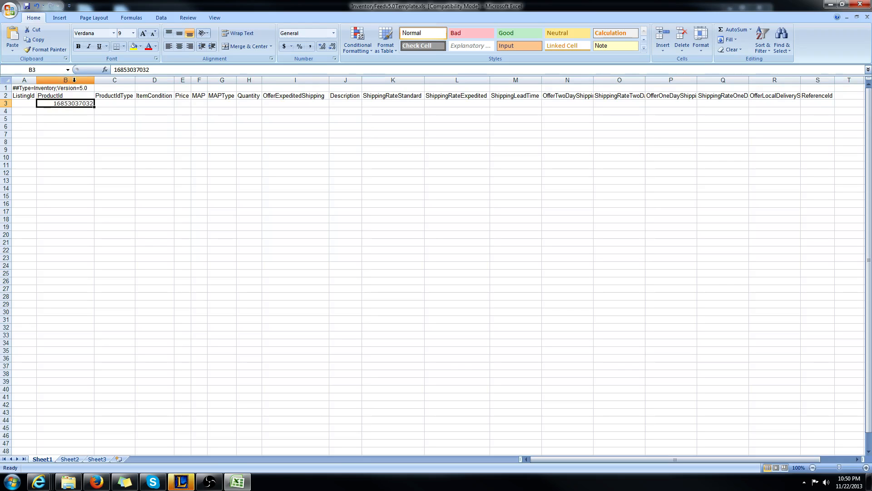
right_click(65, 80)
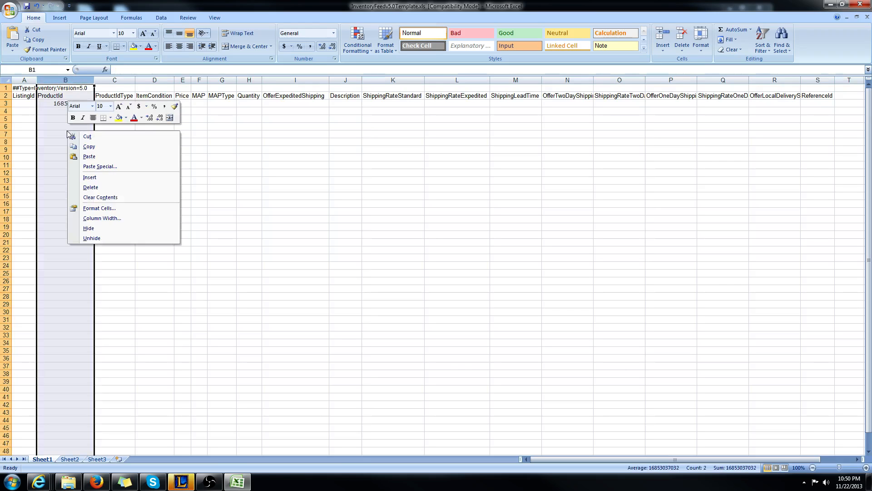
click(100, 208)
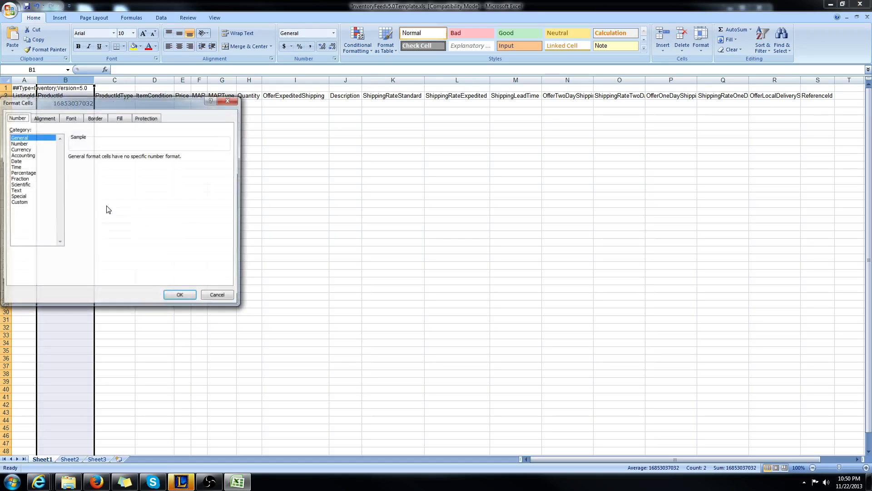
click(20, 201)
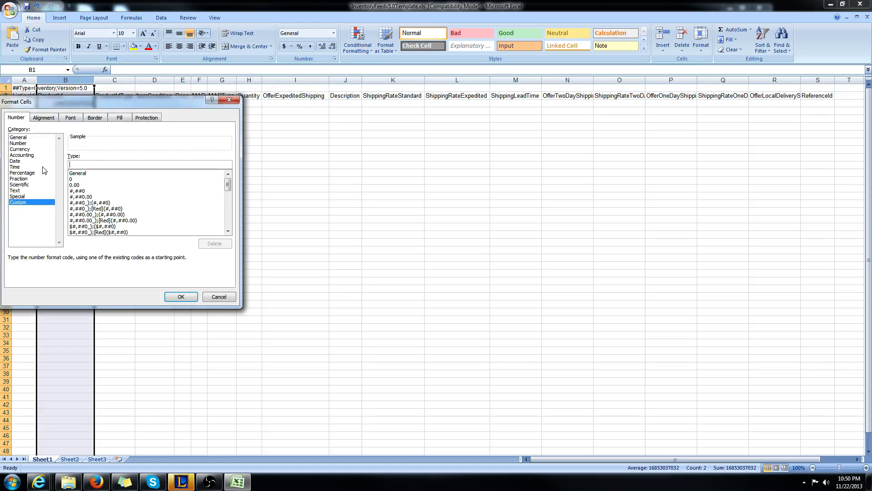
text(0000)
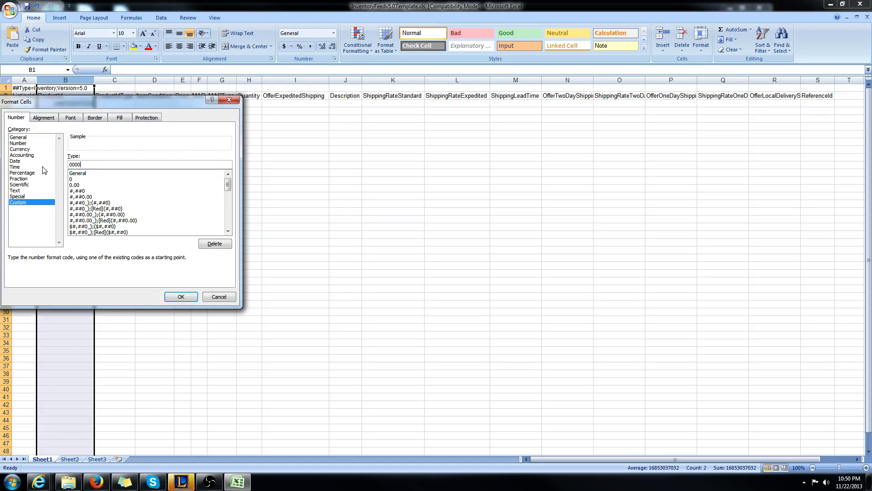
text(000000)
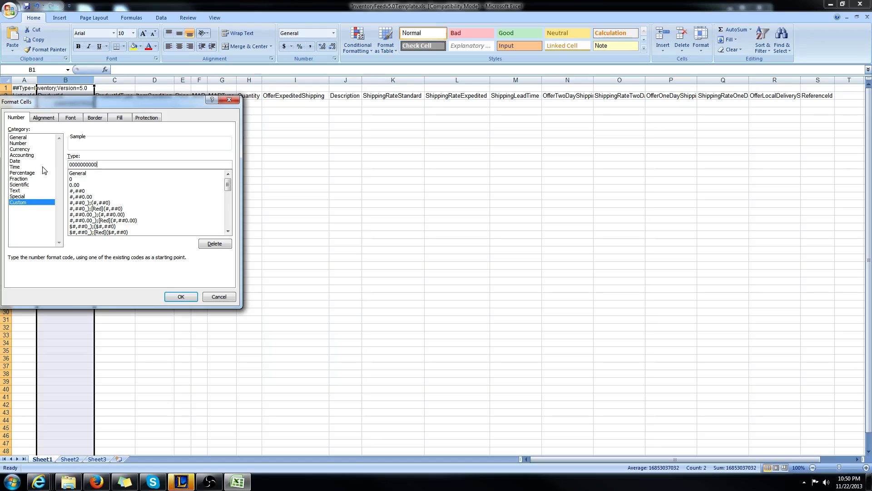
text(0000)
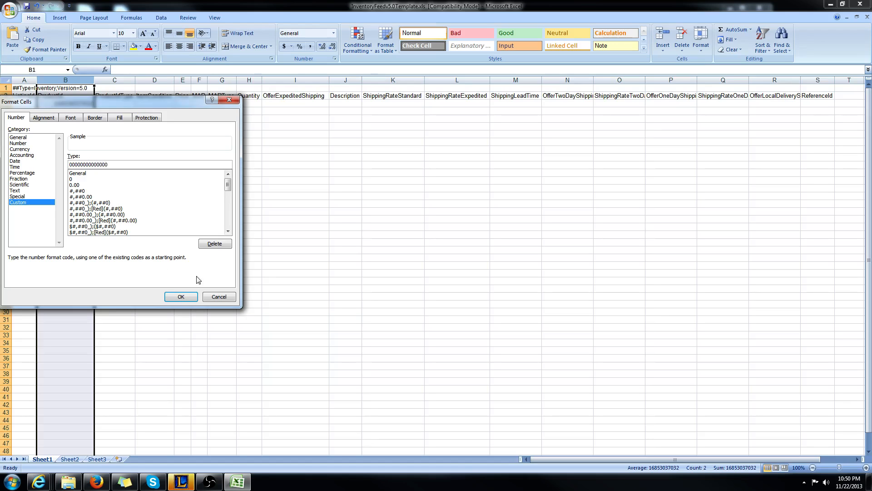
click(180, 297)
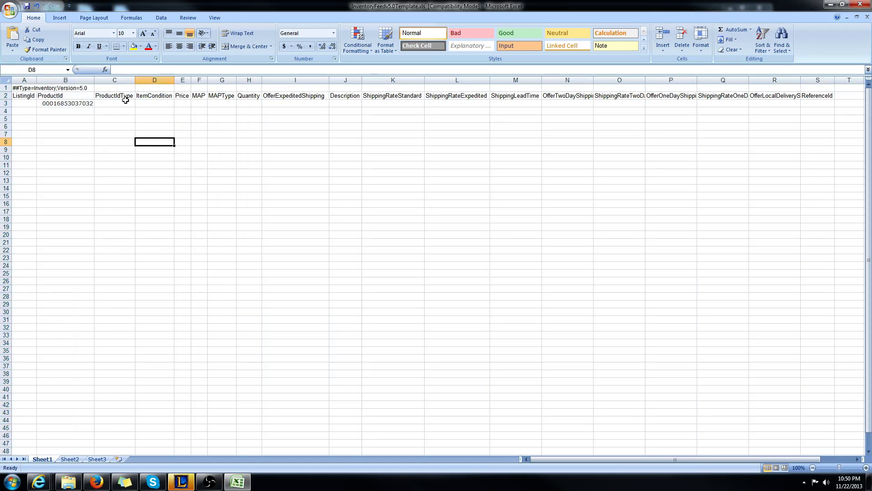
Check ProductIdType codes in the feed spec PDF and enter 2 (UPC) in C3.
click(114, 104)
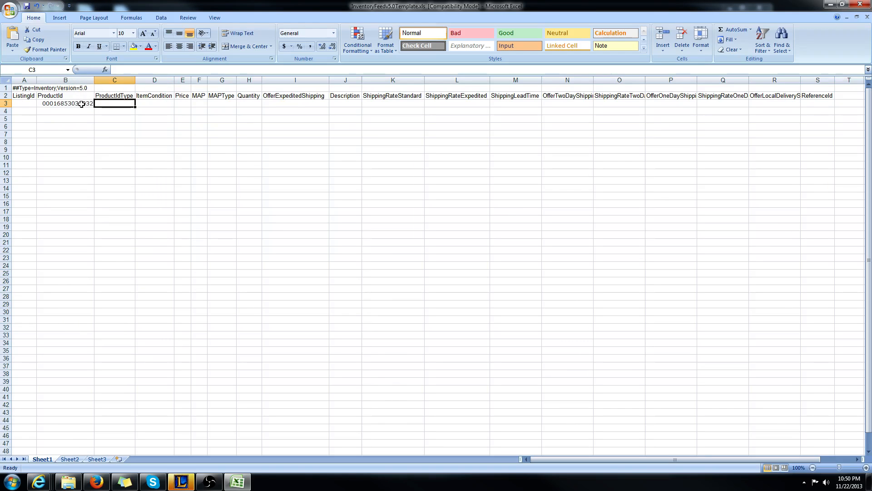
mouse_move(132, 316)
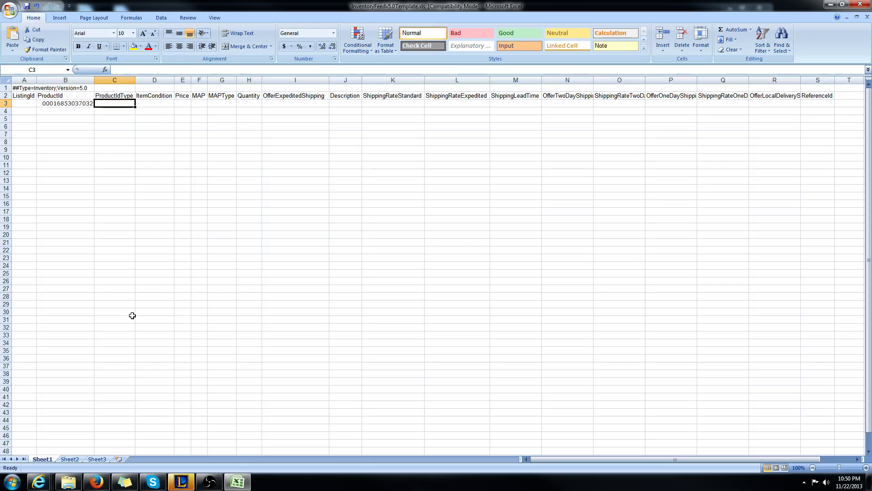
mouse_move(107, 147)
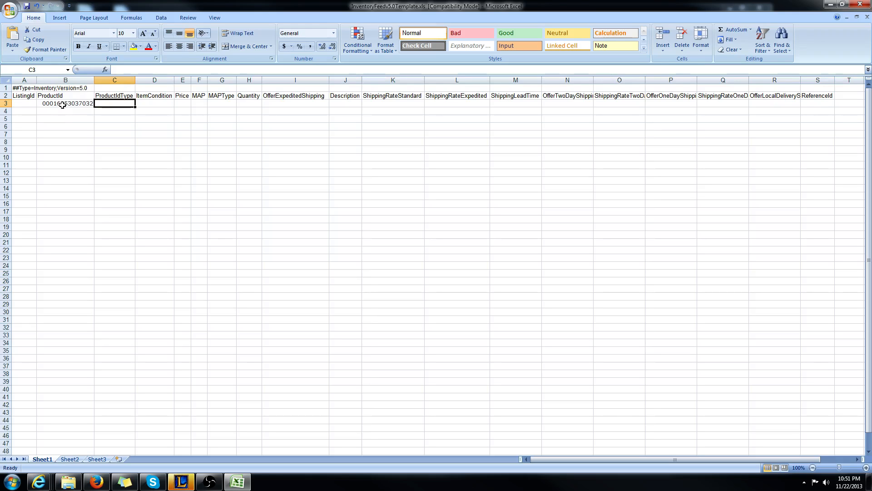
click(65, 104)
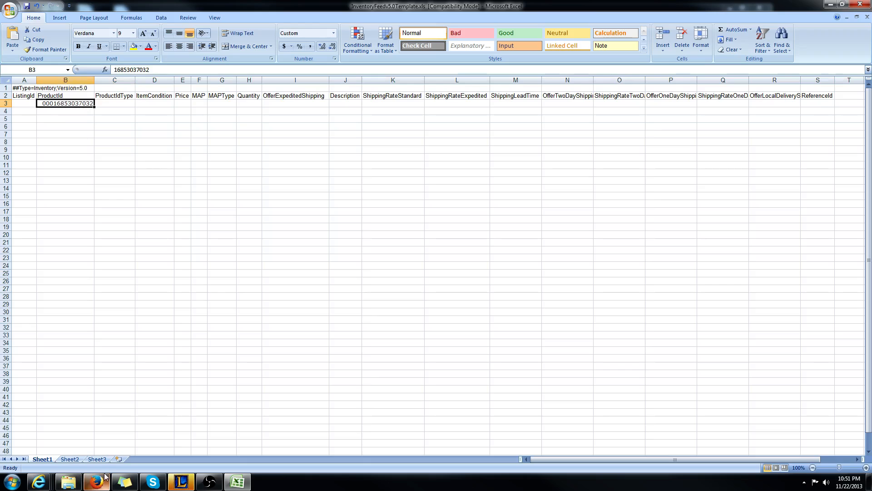
mouse_move(96, 480)
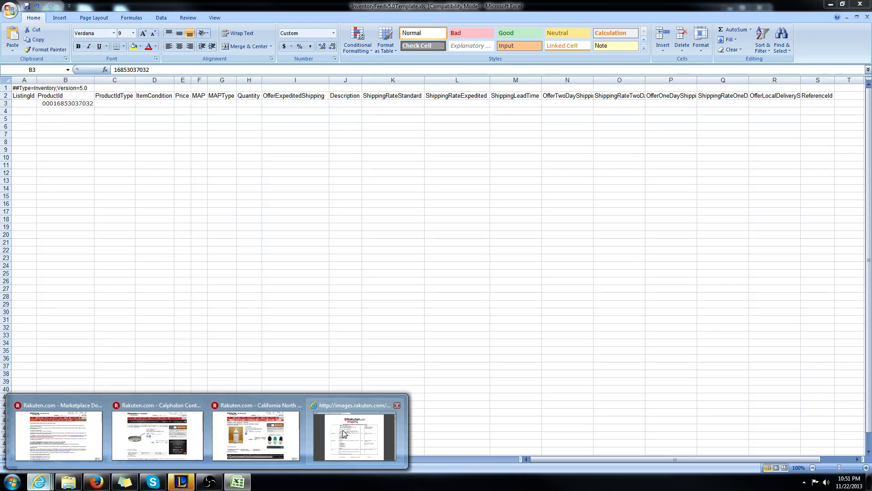
click(354, 434)
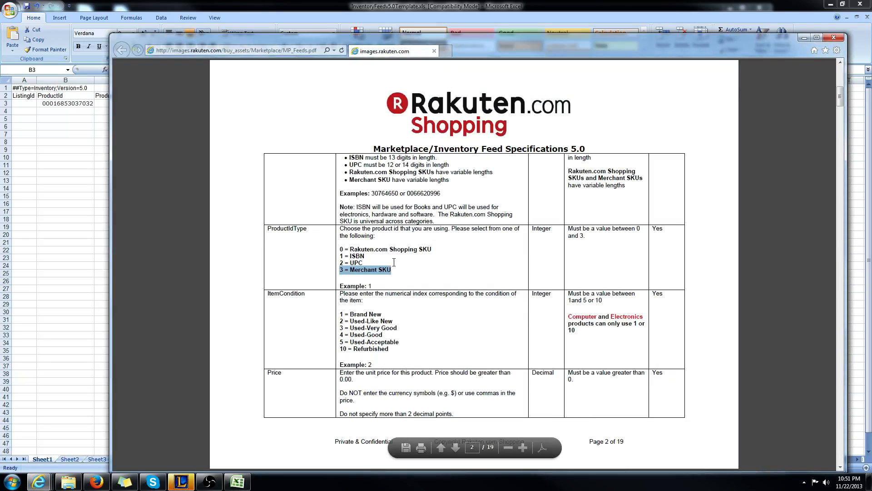
click(396, 269)
text(2)
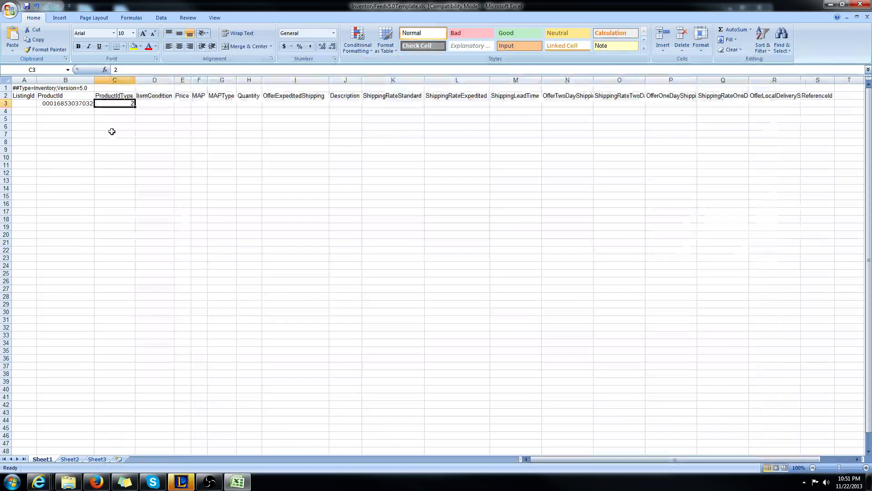
mouse_move(126, 116)
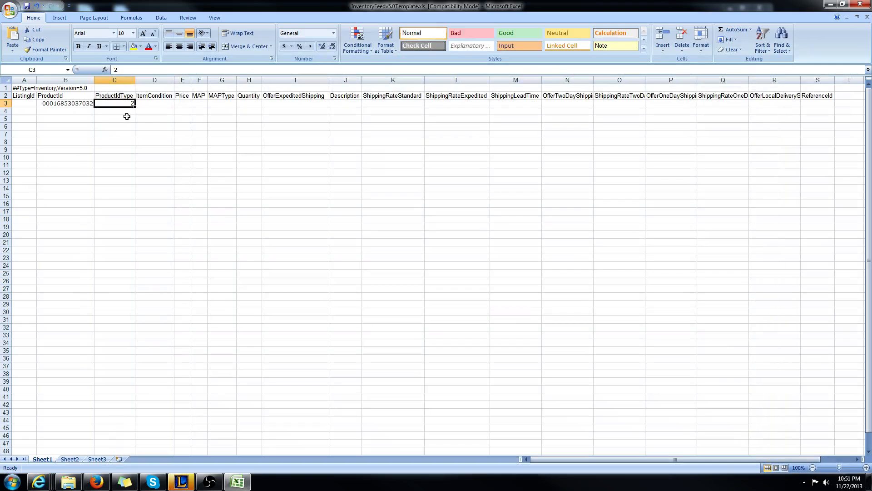
click(65, 103)
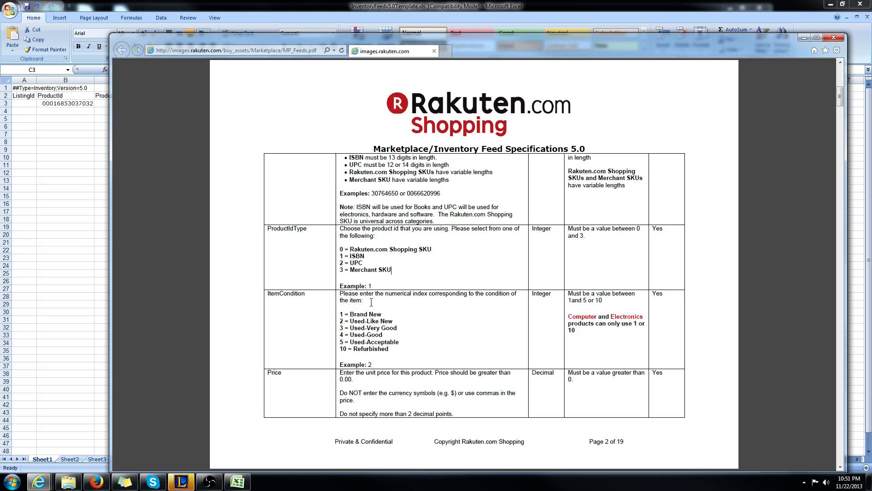
mouse_move(377, 275)
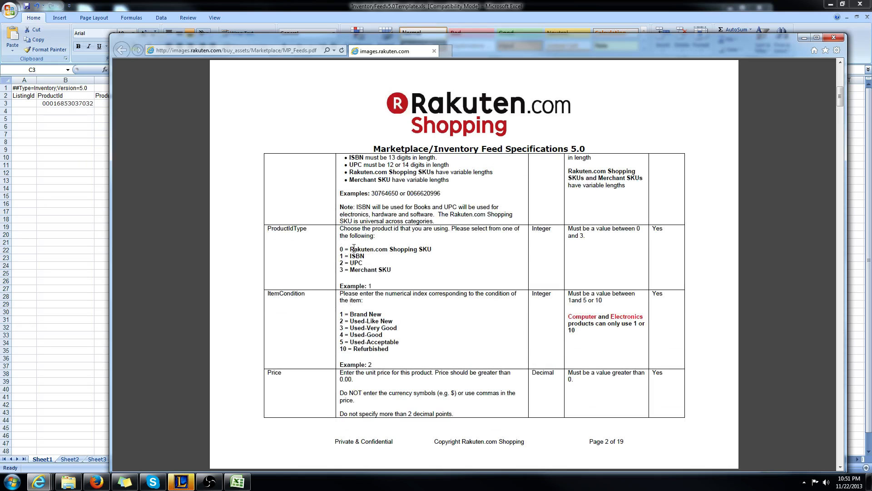
mouse_move(312, 238)
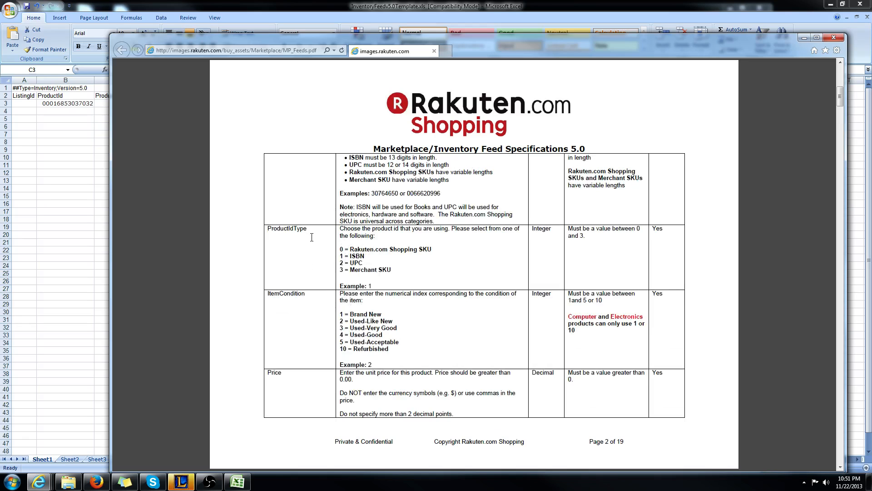
mouse_move(424, 256)
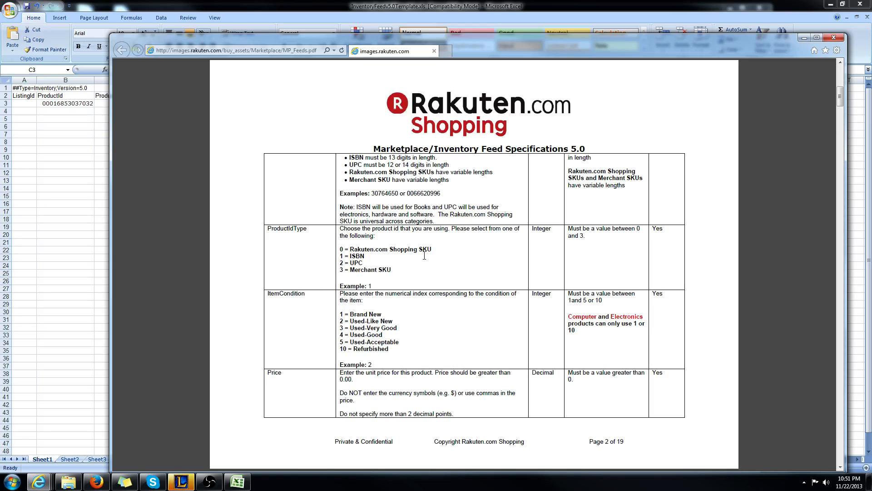
mouse_move(395, 350)
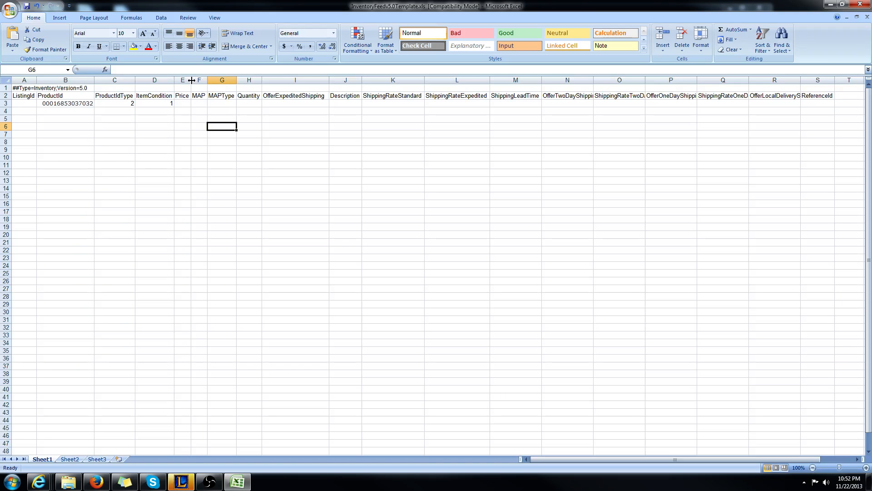
Enter ItemCondition 1 (Brand New) in D3 and move on to the Price cell E3.
click(189, 103)
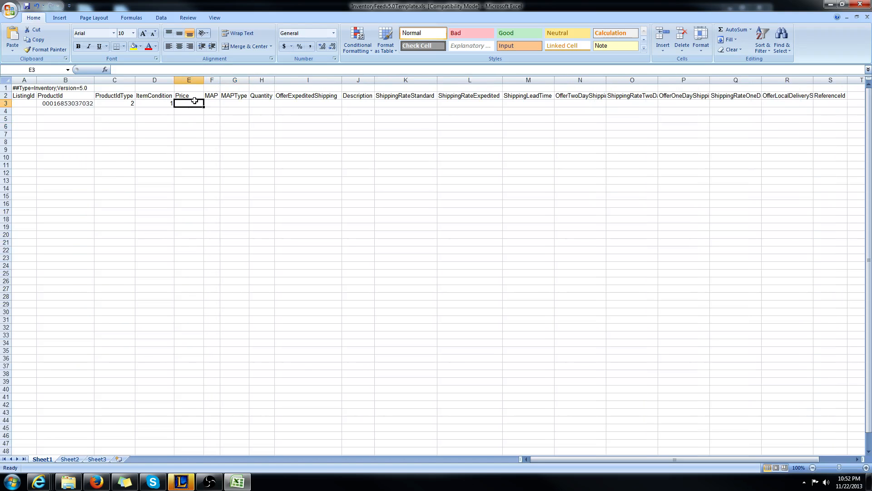
mouse_move(38, 481)
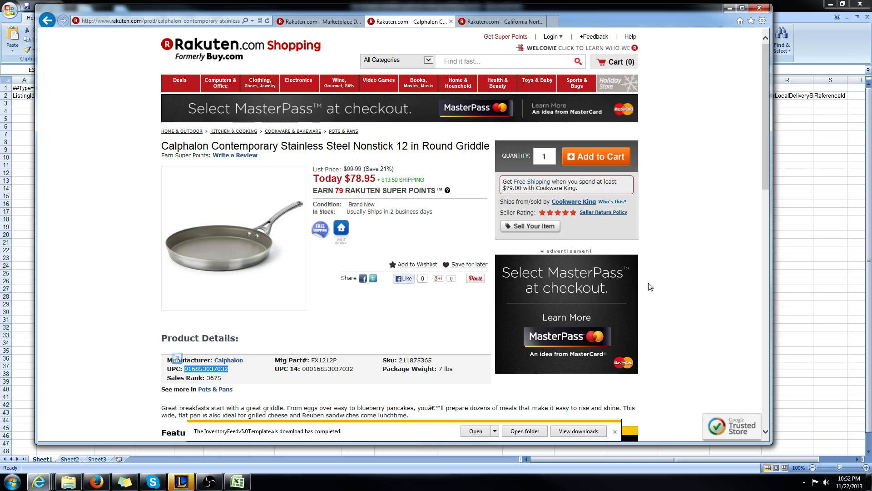
Enter Price 120 in E3 and widen the MAP column so its header shows.
scroll(down, 3)
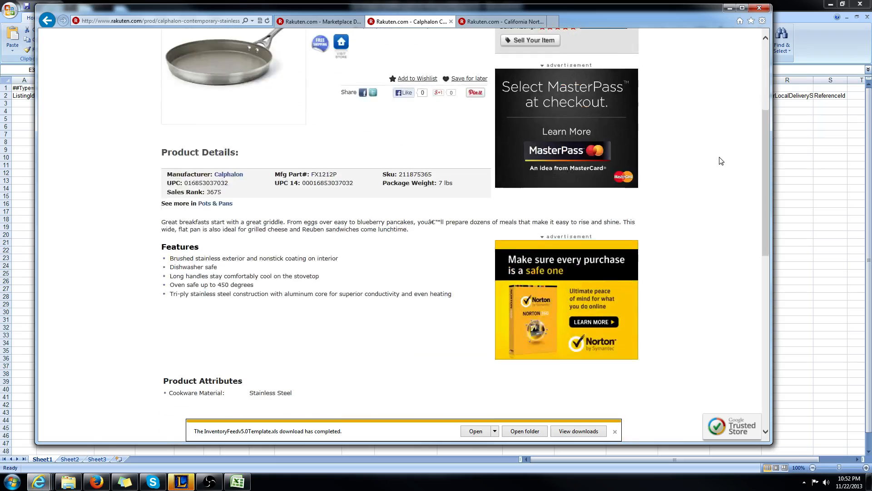
scroll(up, 3)
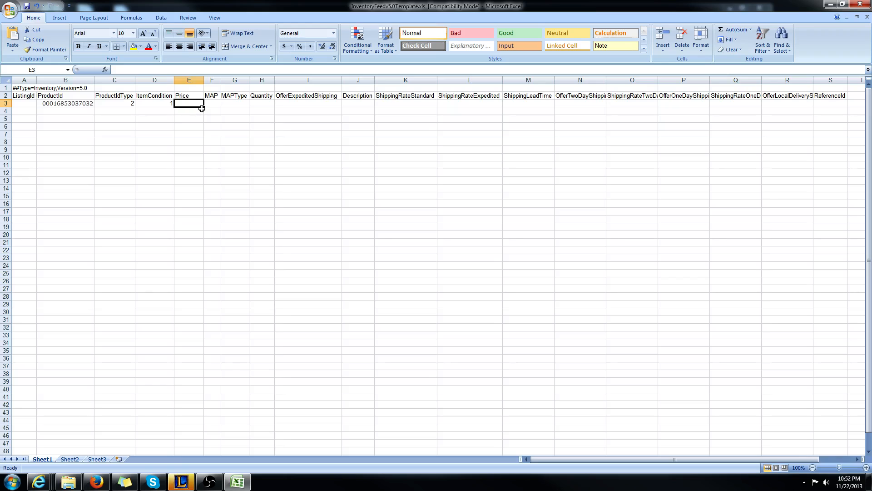
text(120)
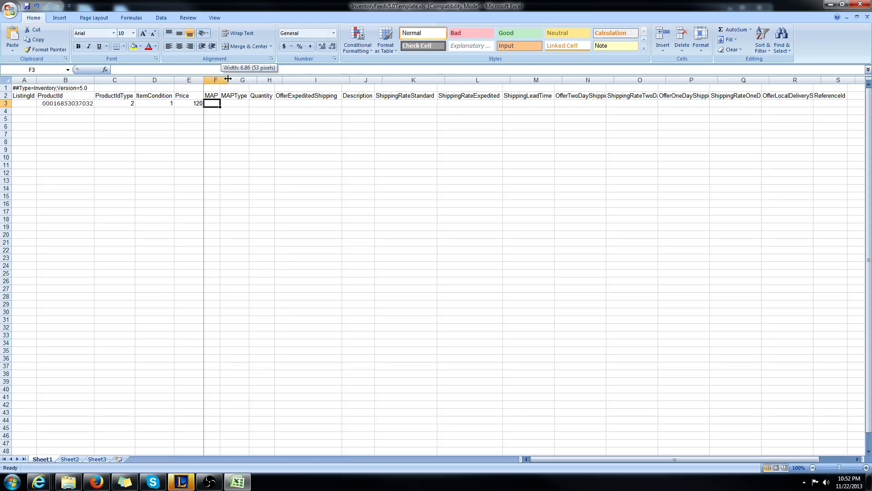
drag(227, 79, 268, 80)
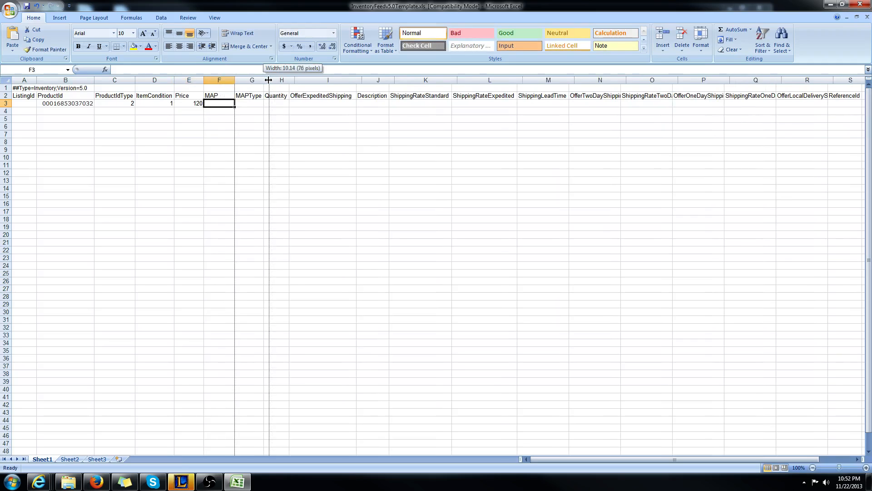
drag(268, 79, 235, 80)
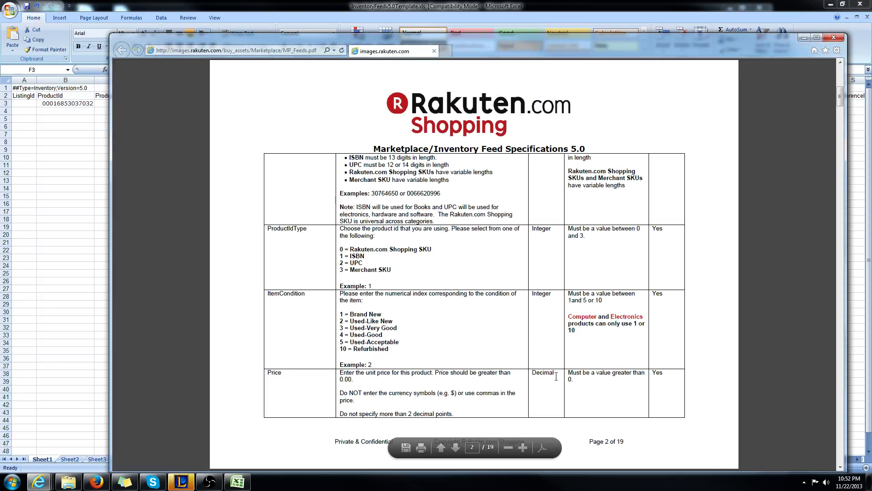
click(455, 447)
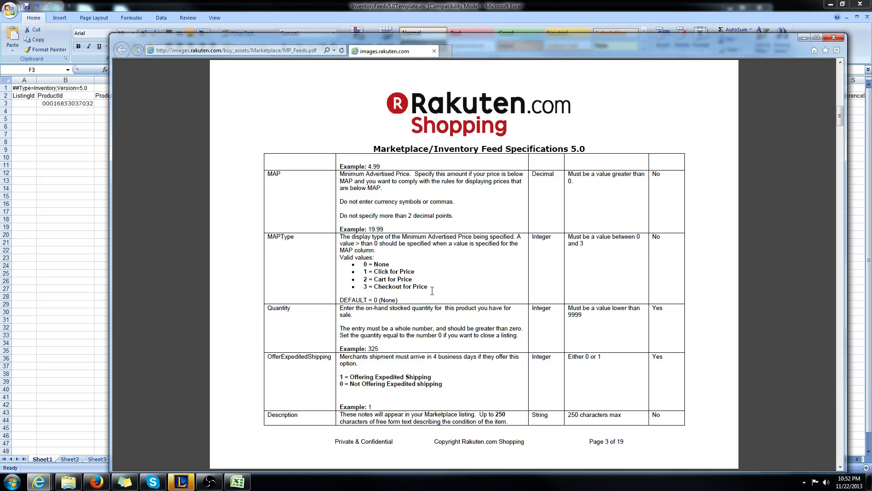
mouse_move(399, 286)
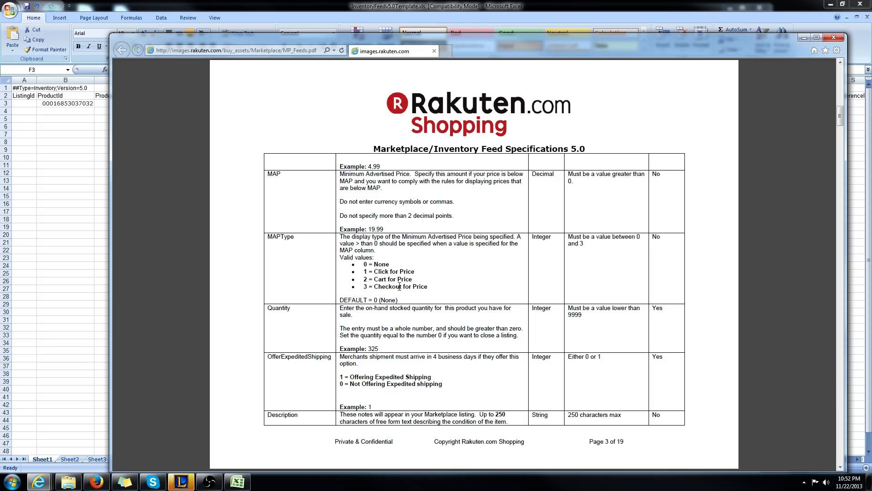
mouse_move(394, 275)
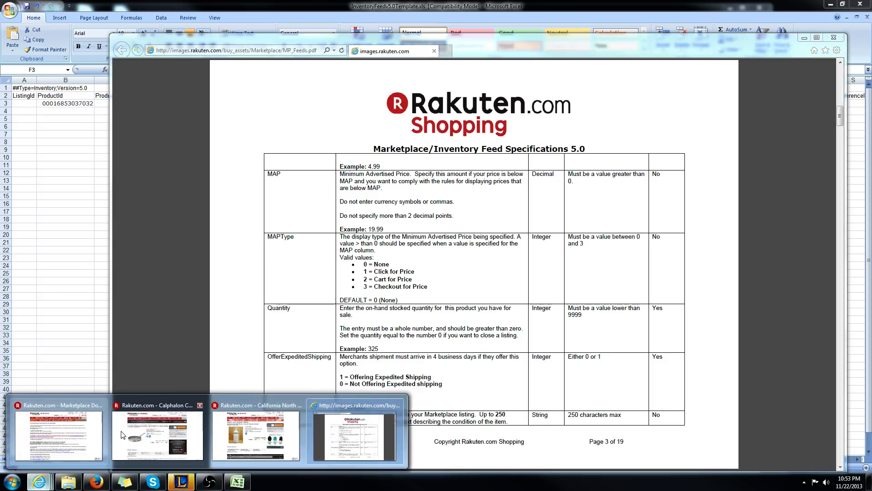
click(255, 436)
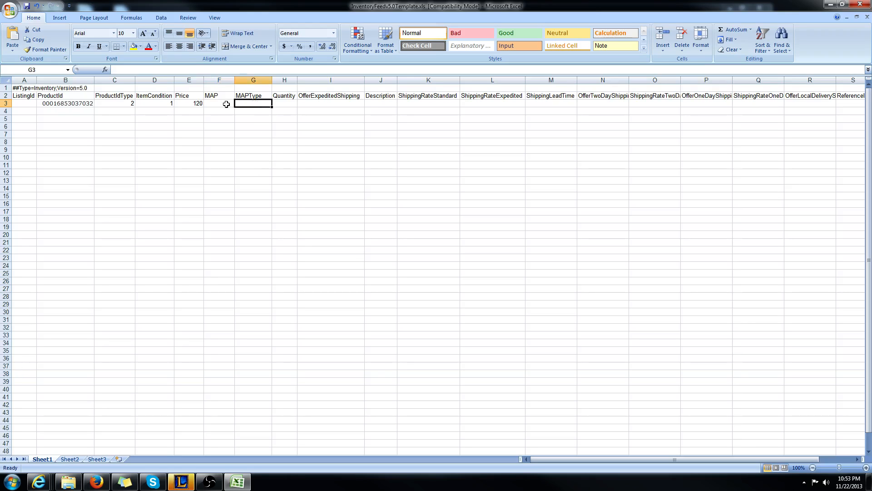
Check the OfferExpeditedShipping rule in the spec PDF and enter 1 in I3.
click(218, 110)
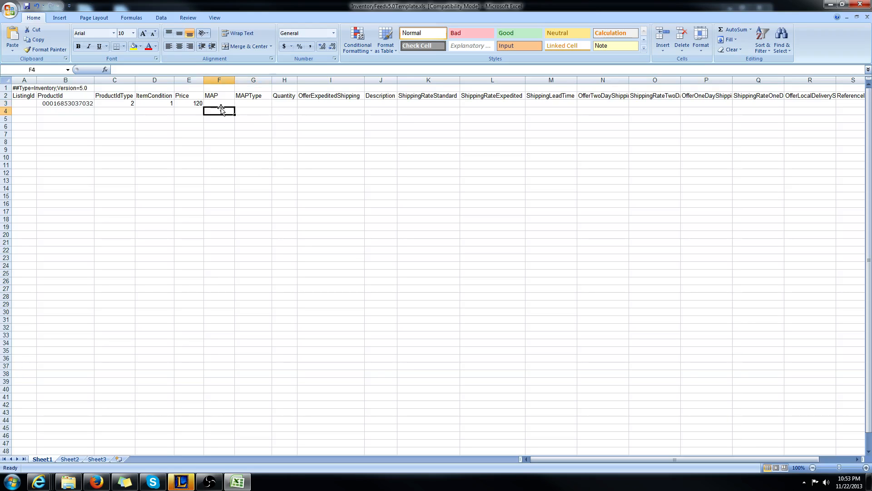
click(284, 102)
text(15)
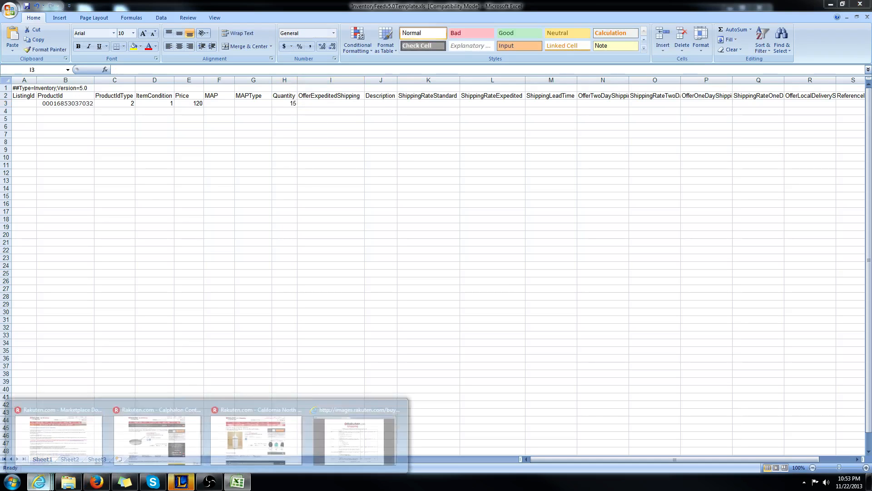
click(355, 439)
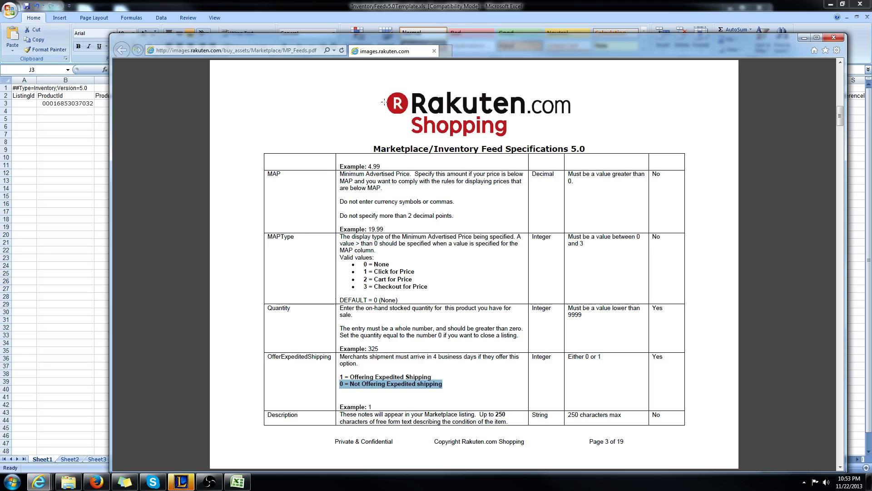
mouse_move(47, 267)
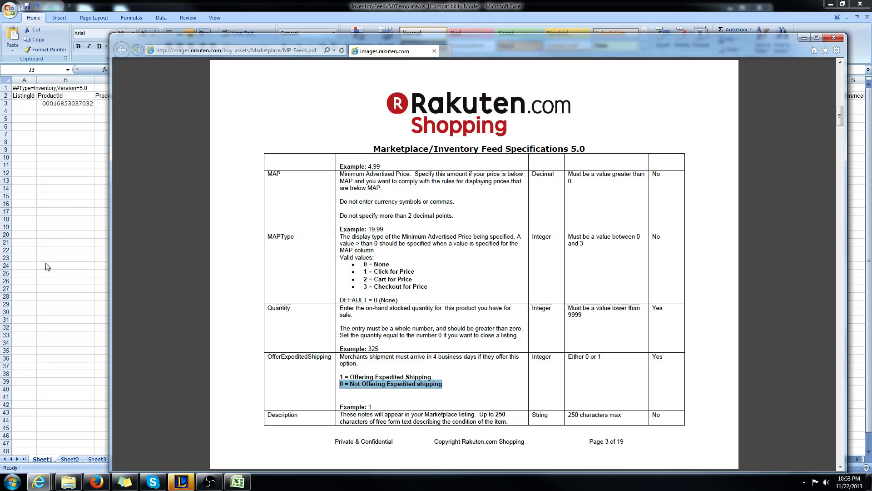
click(834, 38)
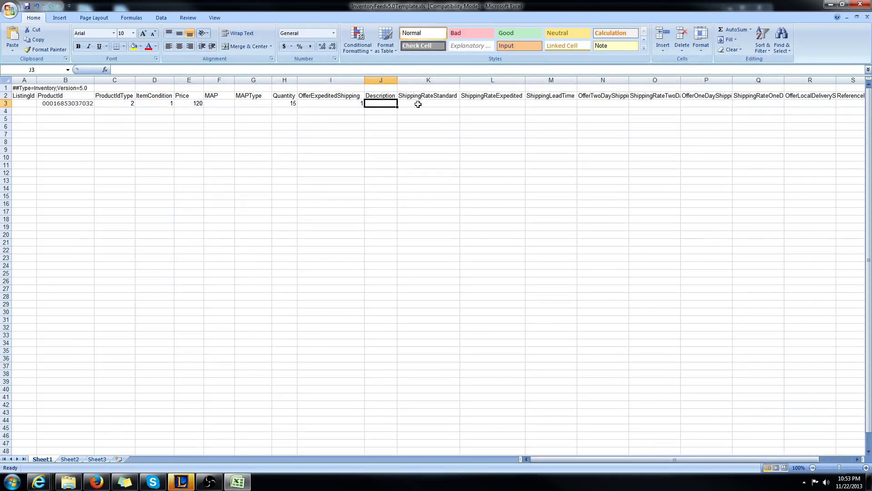
Enter ShippingRateStandard 10 in K3 and ShippingRateExpedited 15 in L3.
click(428, 104)
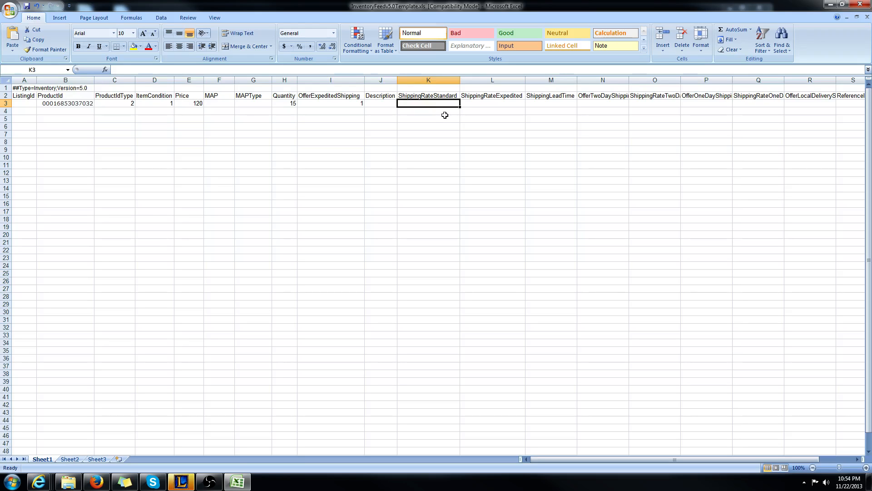
text(10)
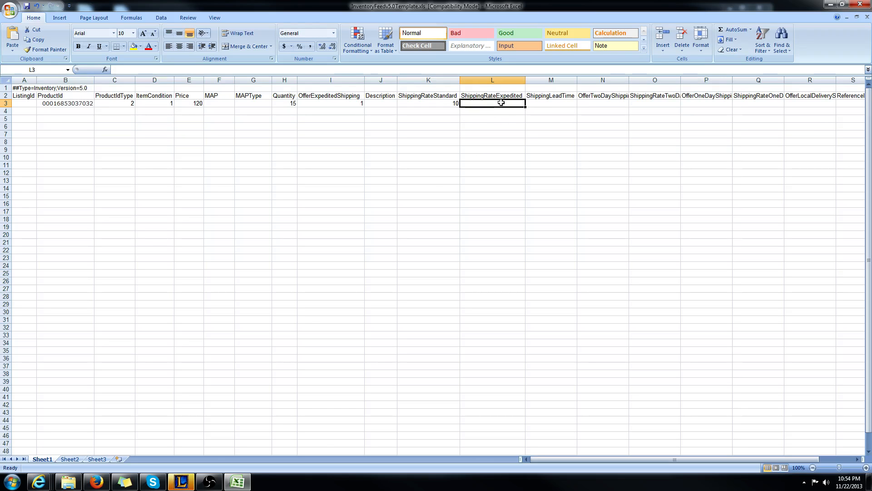
mouse_move(411, 134)
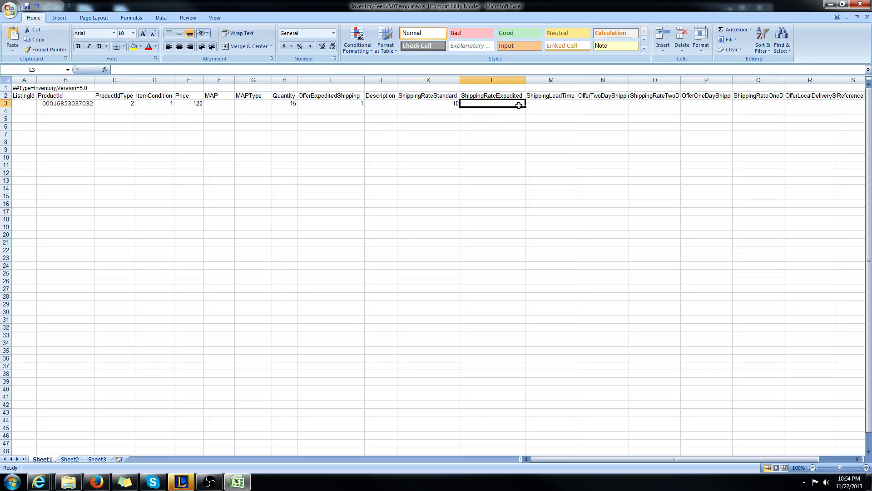
mouse_move(335, 106)
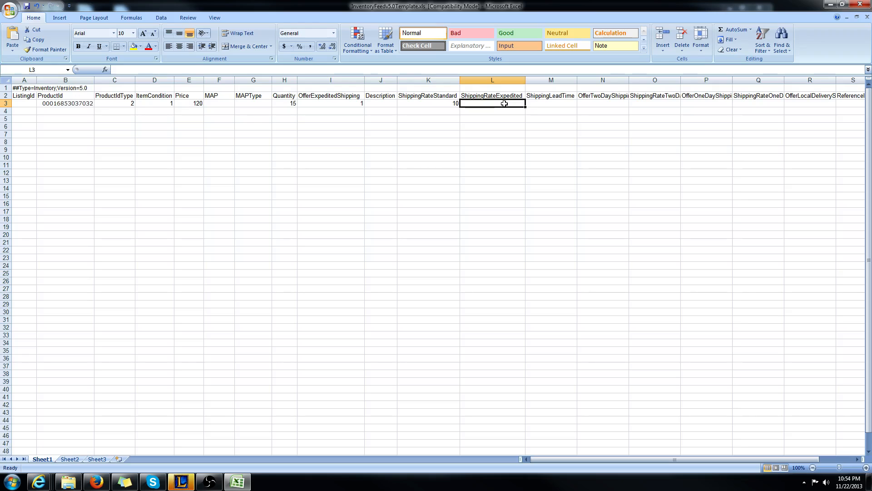
text(15)
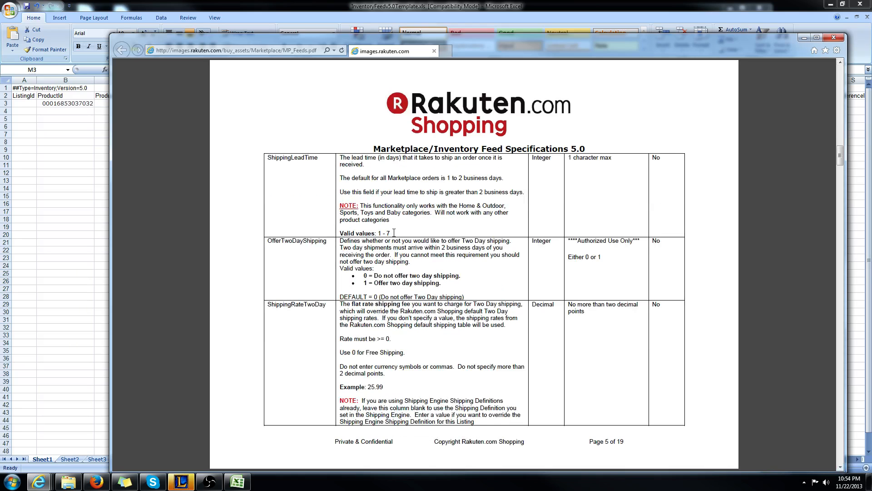
mouse_move(455, 203)
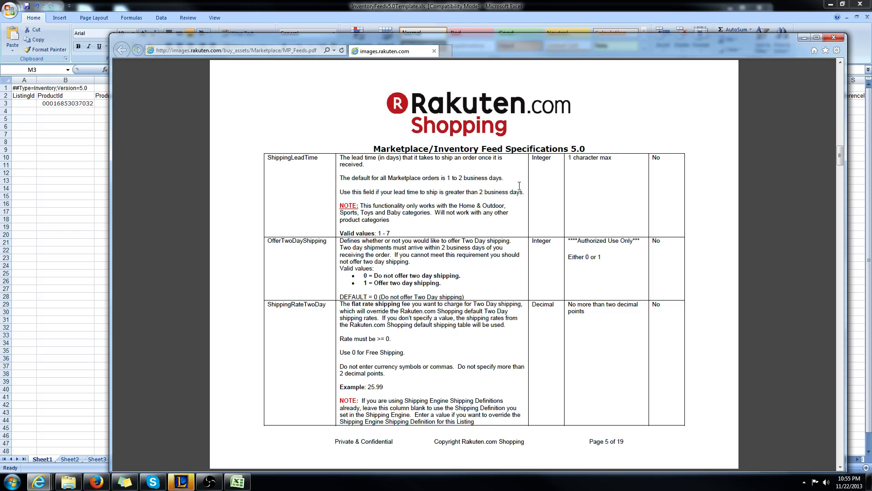
mouse_move(72, 261)
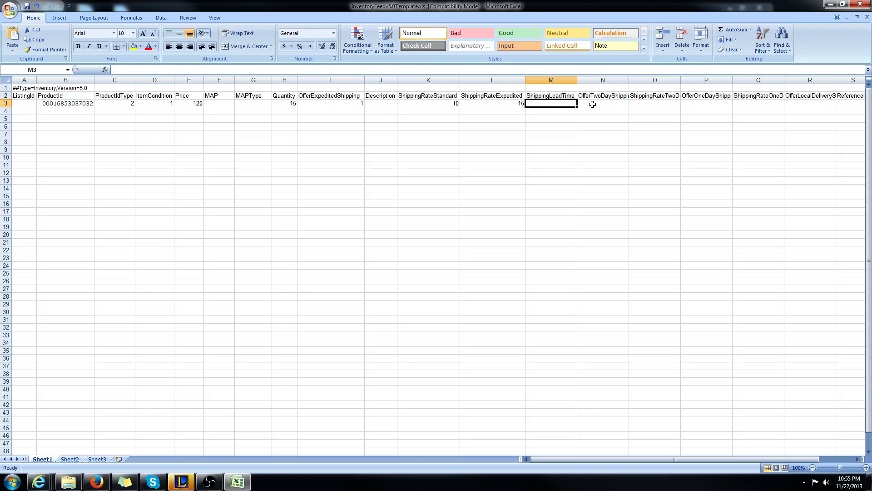
click(602, 103)
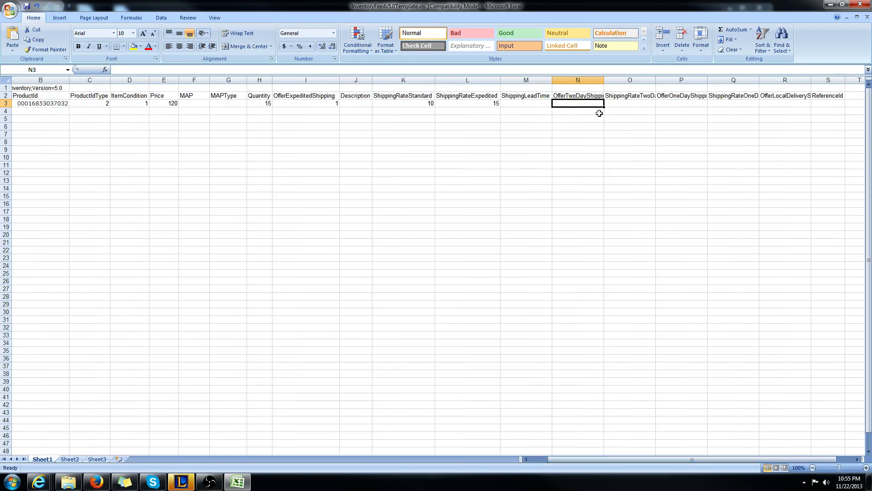
mouse_move(591, 108)
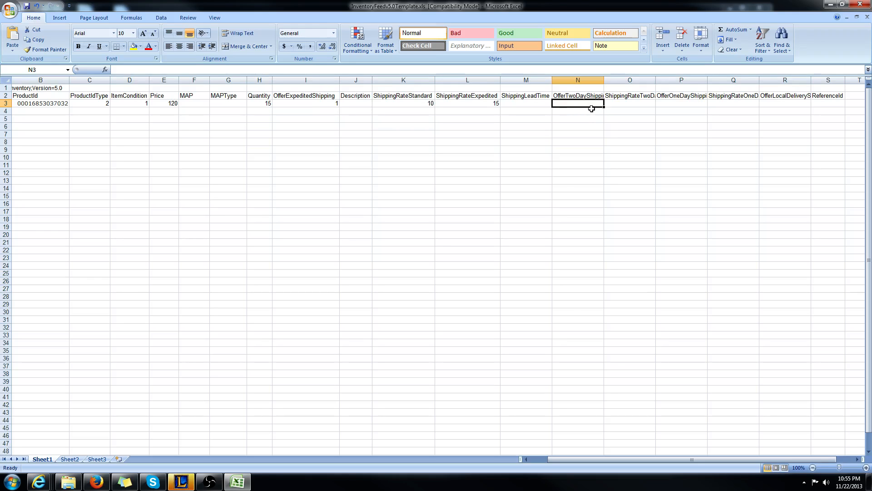
click(629, 103)
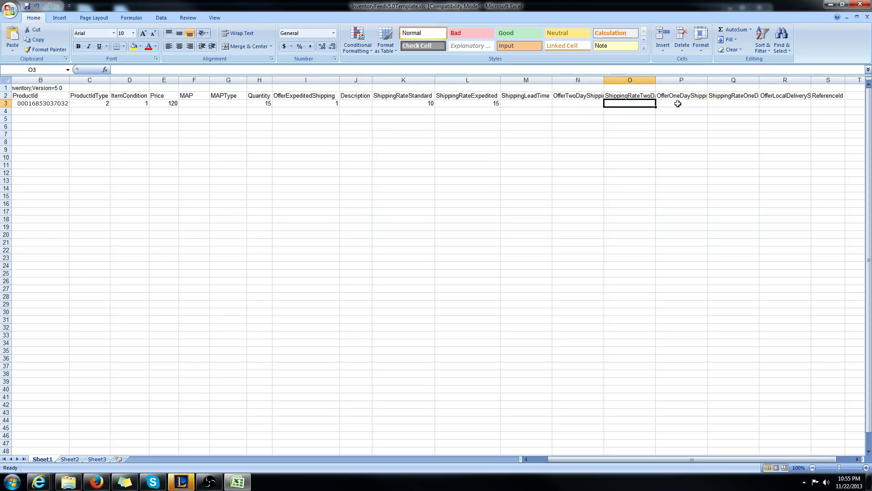
click(681, 103)
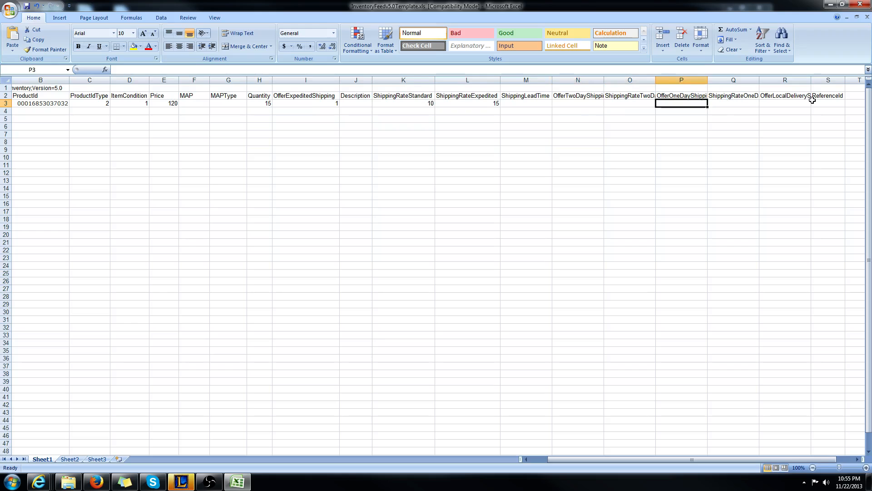
click(828, 103)
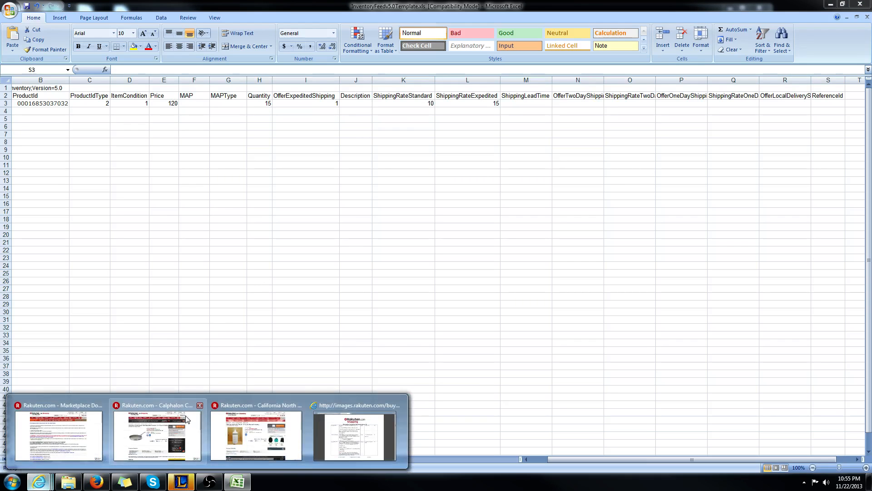
Enter manufacturer part number FX1212P from the Calphalon griddle page into ReferenceId cell S3.
click(157, 434)
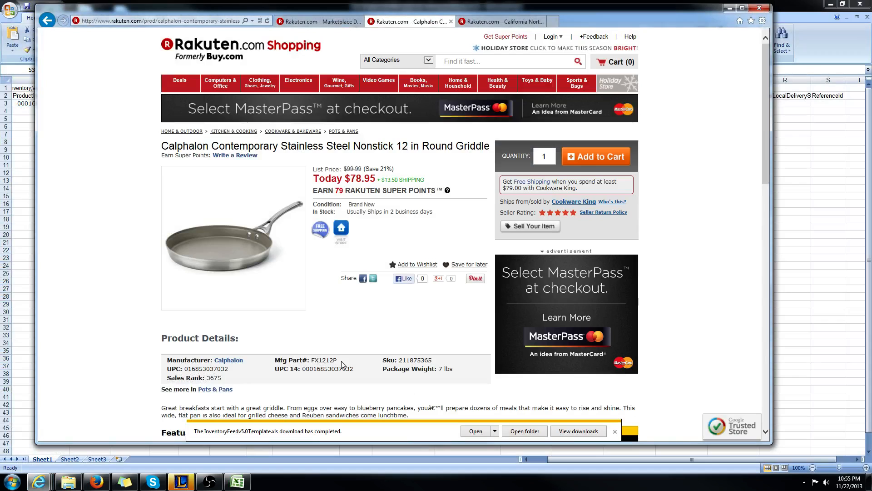
right_click(327, 360)
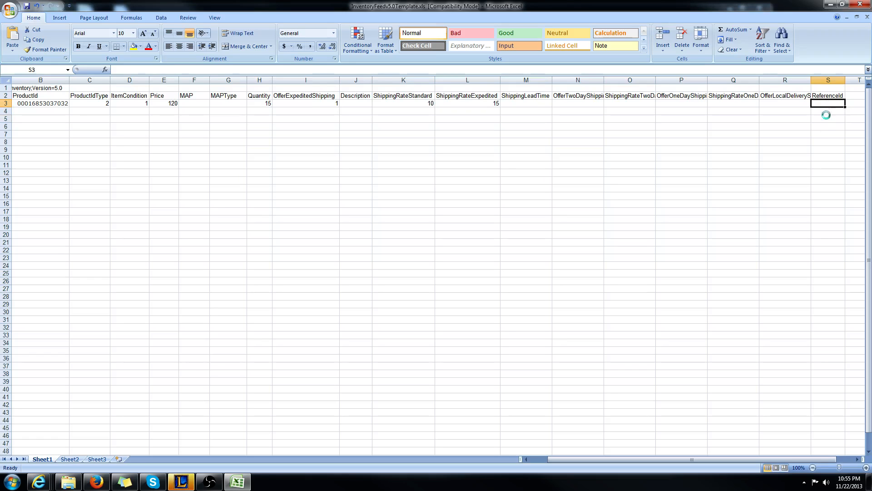
text(FX1212P)
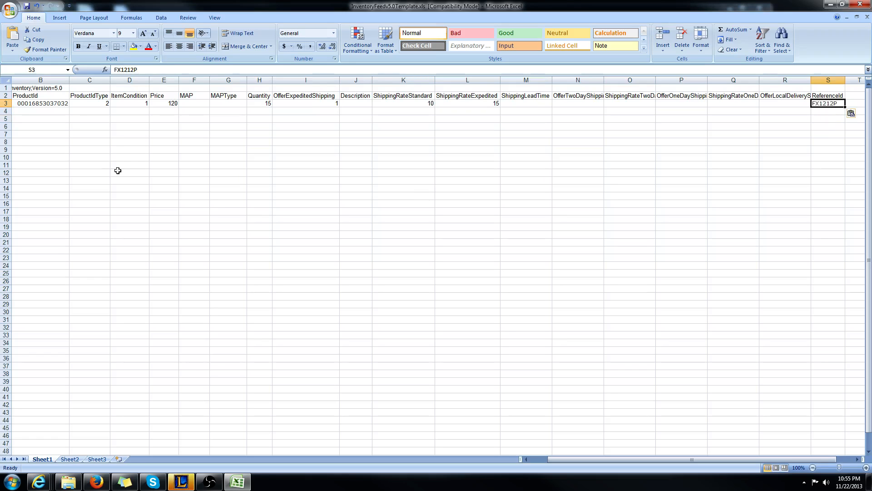
mouse_move(22, 153)
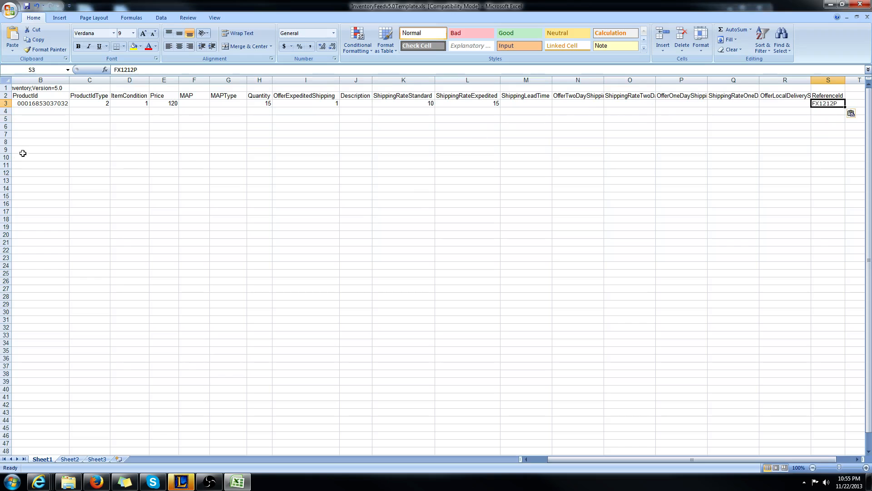
click(65, 110)
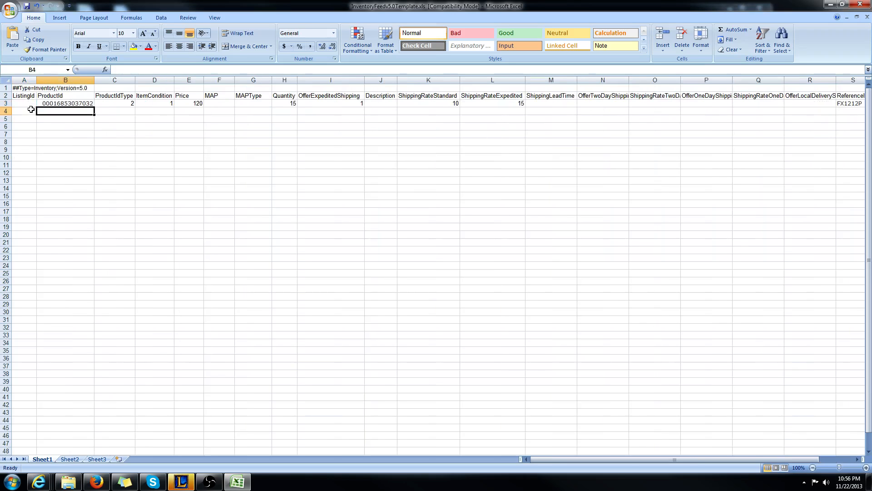
Review the neighbouring cells A4 and B4 around the completed product row.
click(23, 111)
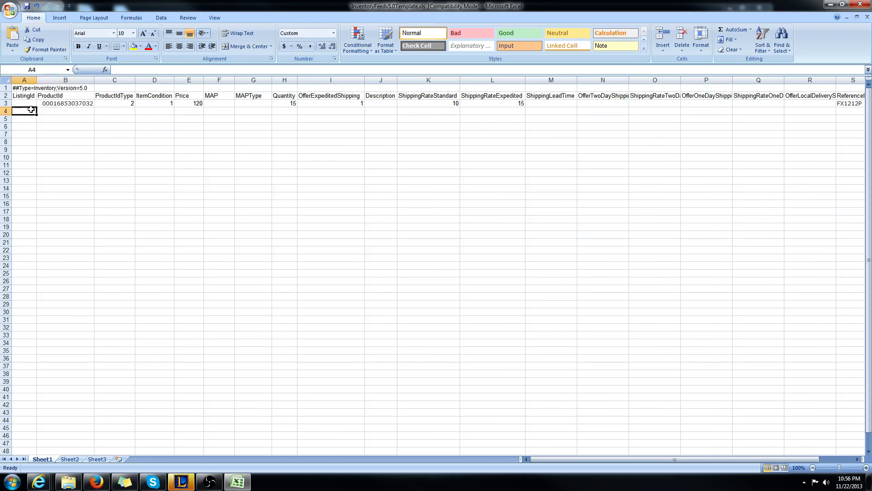
click(24, 157)
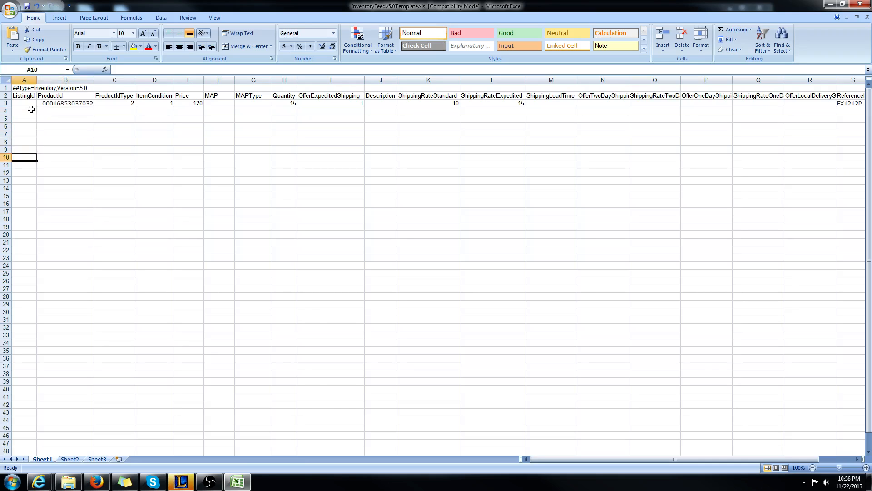
click(65, 111)
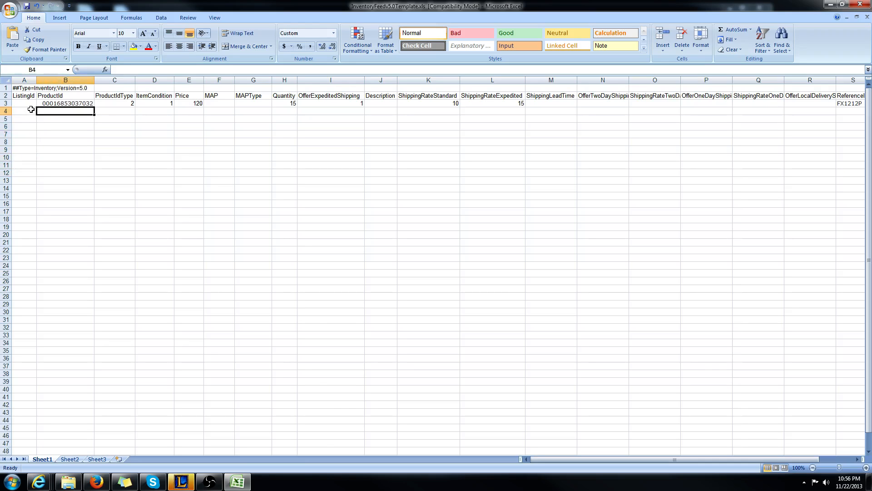
click(23, 104)
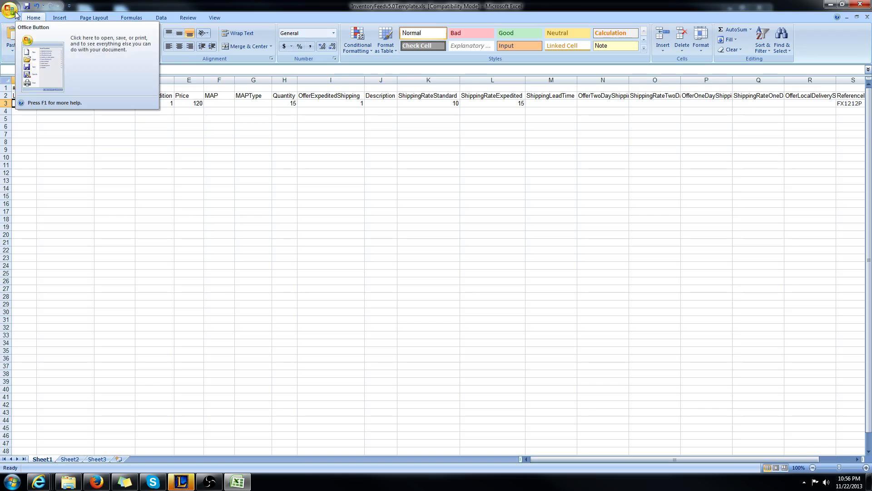
Save the active sheet as Text (Tab delimited) file paulsinventory1122.txt on the Desktop.
click(9, 8)
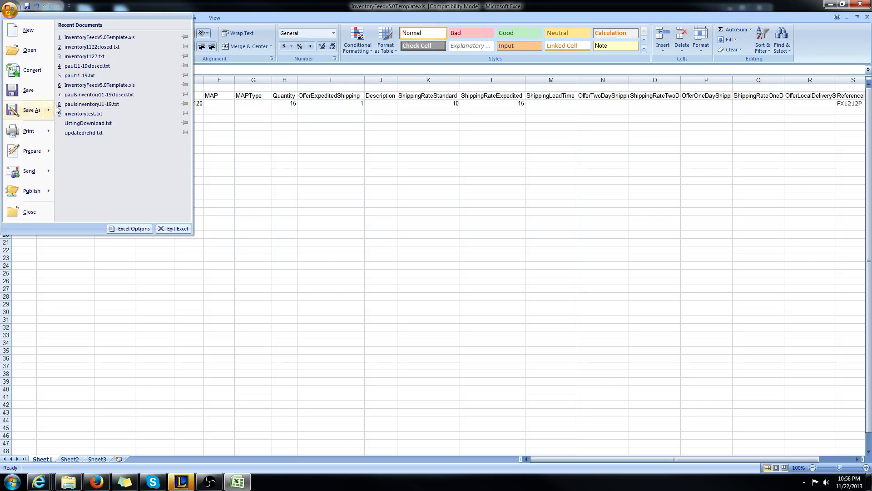
click(31, 109)
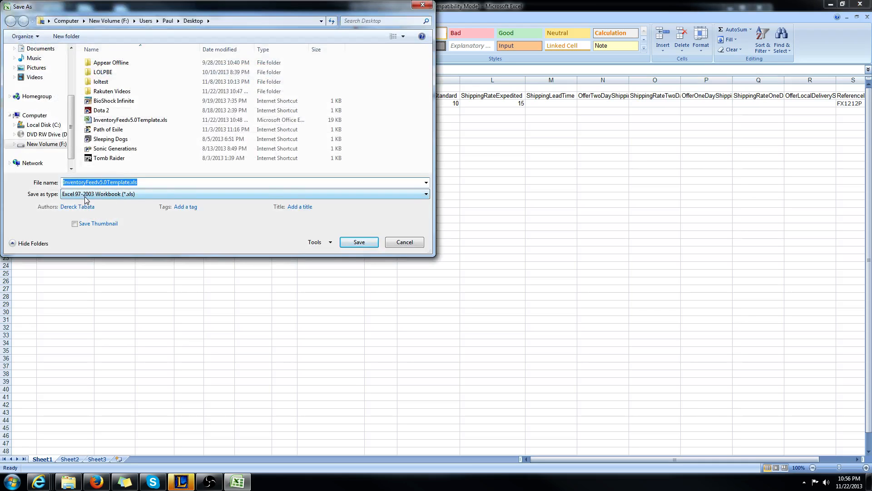
click(425, 194)
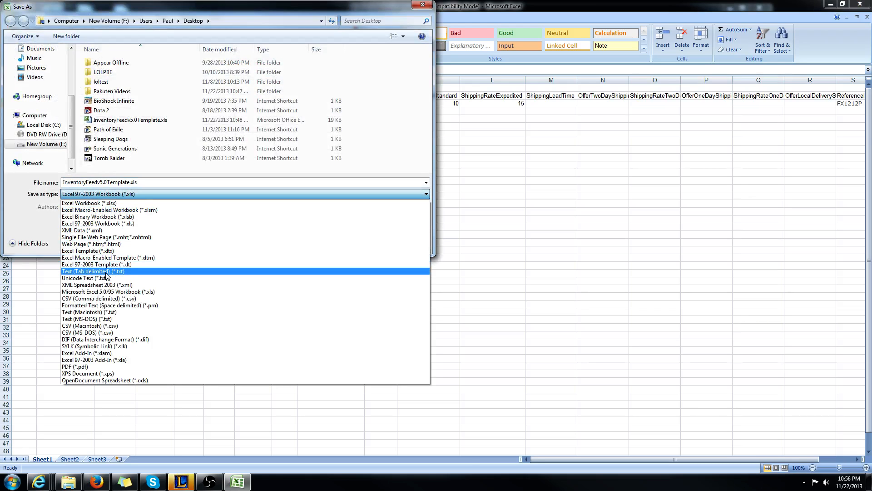
click(92, 271)
text(paulsinventory.txt)
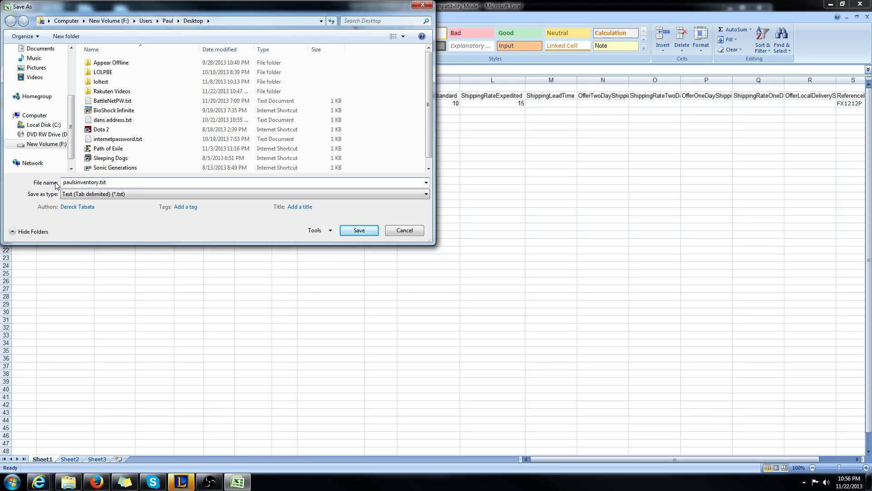
text(1122)
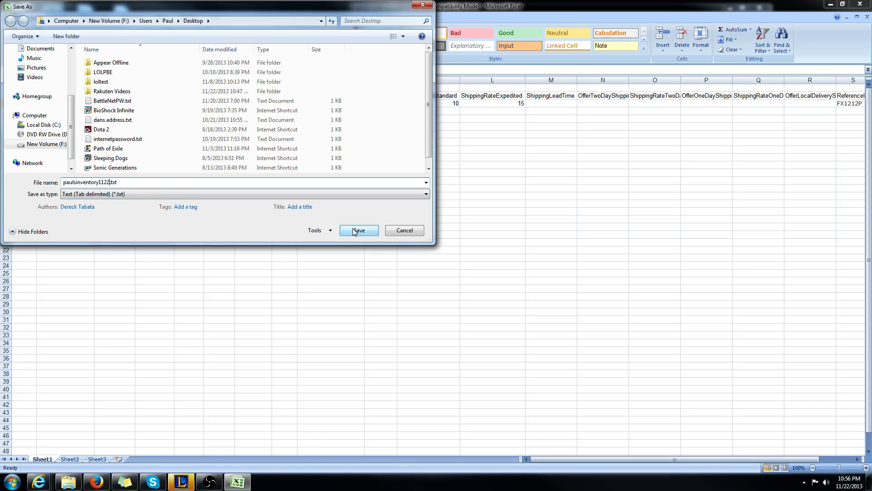
click(358, 230)
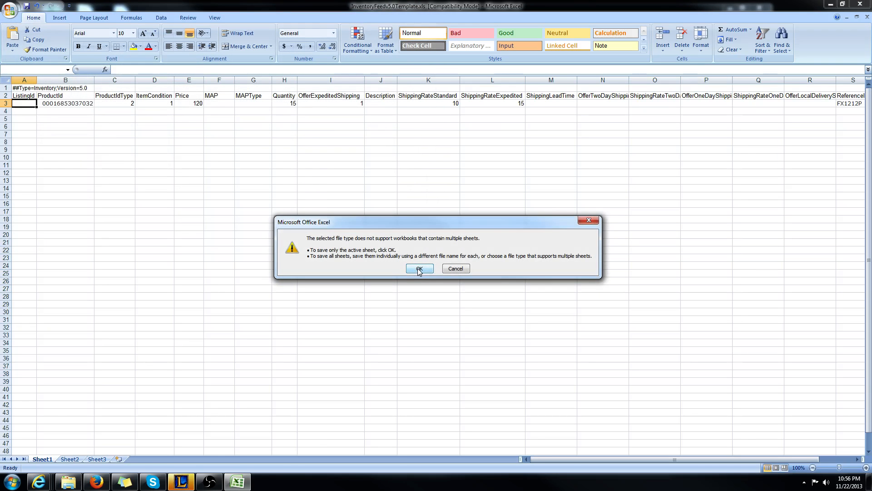
click(418, 268)
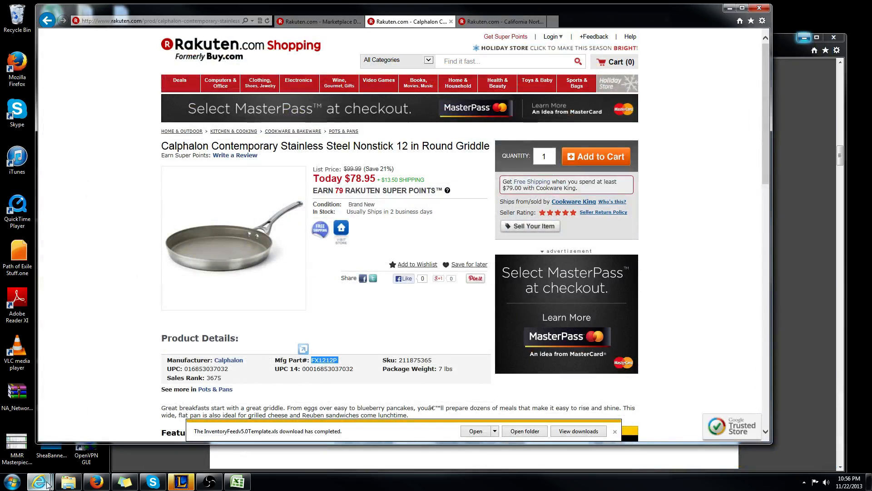
Go to Upload Inventory Feed in Seller Tools and choose Inventory Listings as the file type.
click(317, 21)
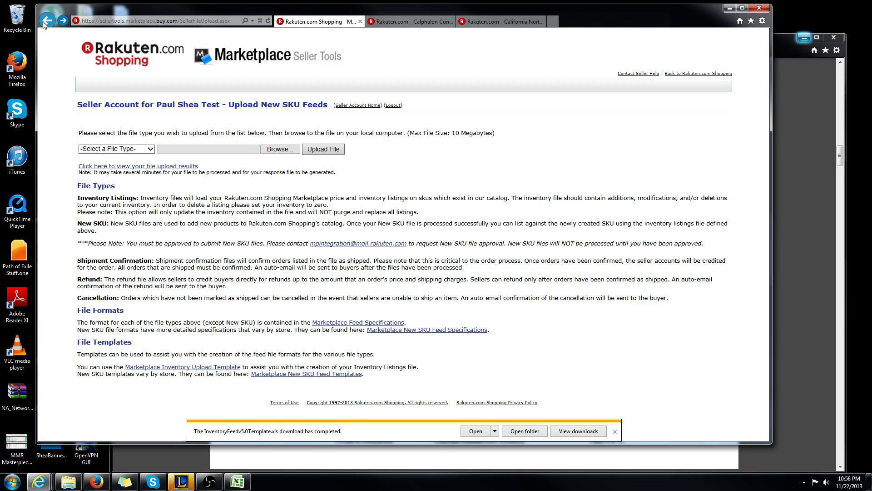
click(47, 21)
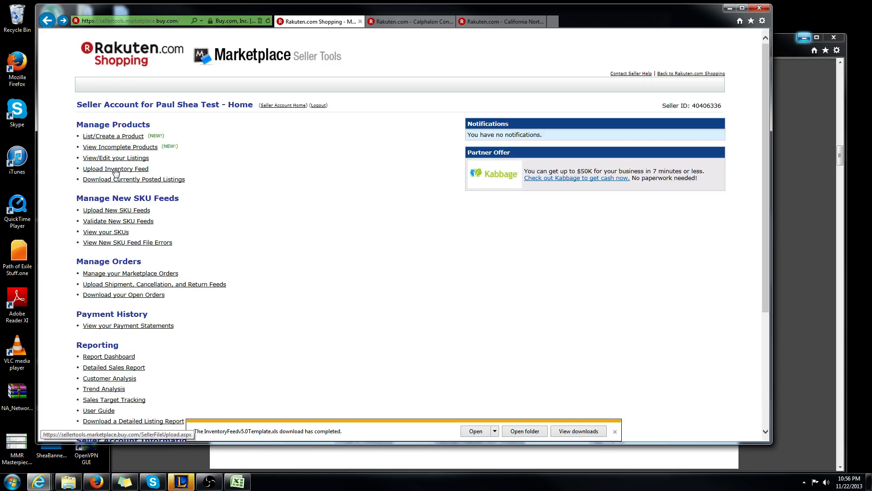
click(117, 210)
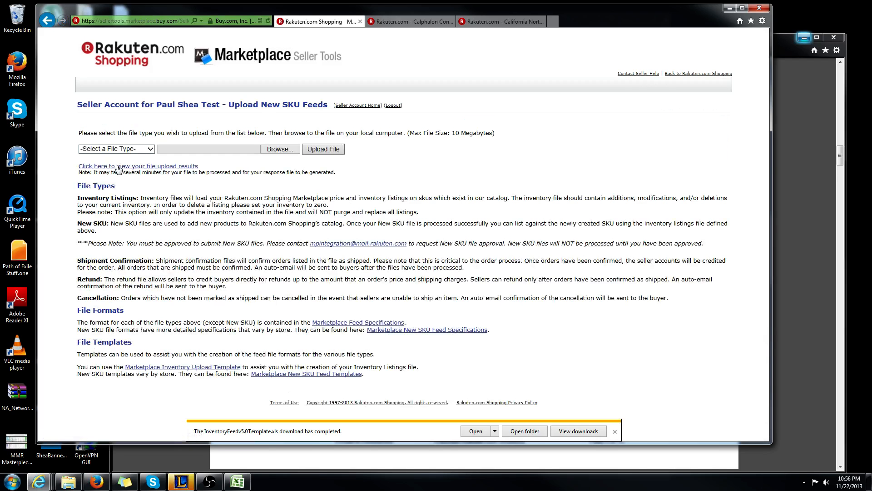
click(116, 148)
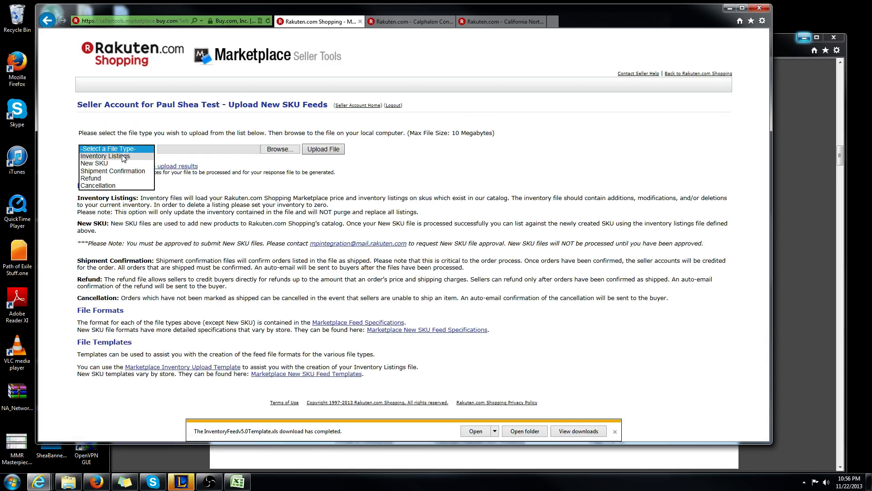
click(104, 156)
text(pa)
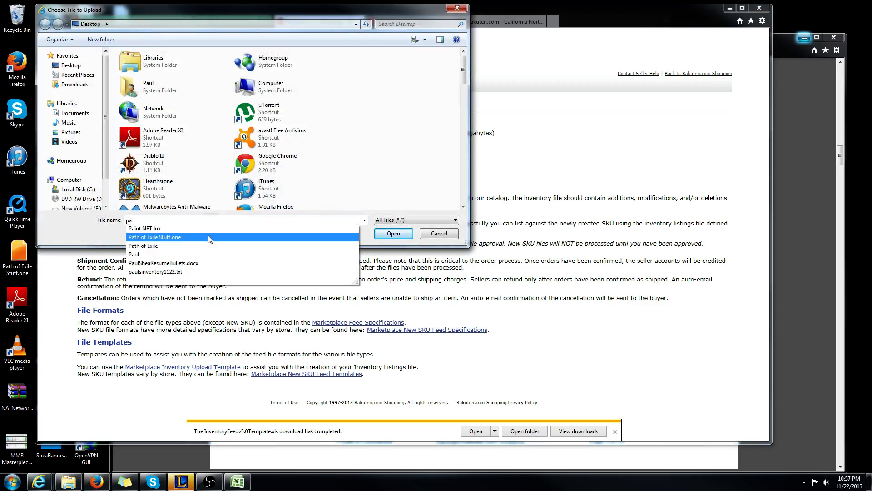
Select paulsinventory1122.txt and upload it to the seller account.
click(133, 254)
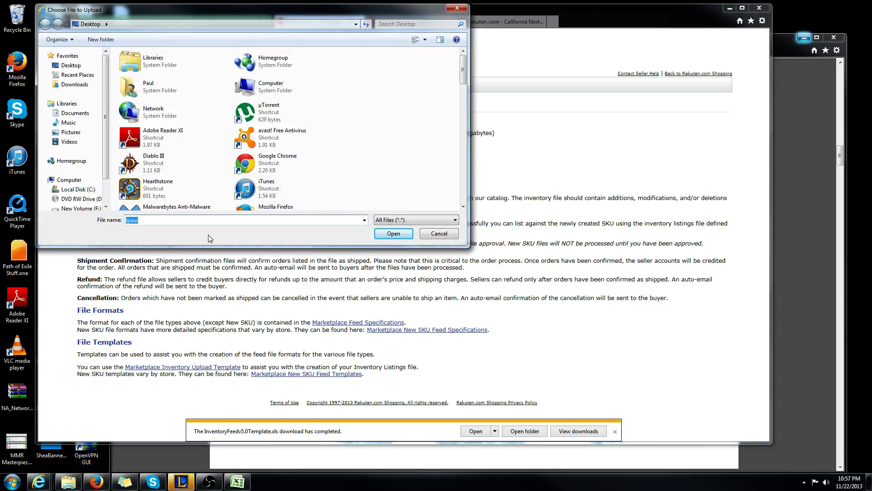
text(paulsinvento)
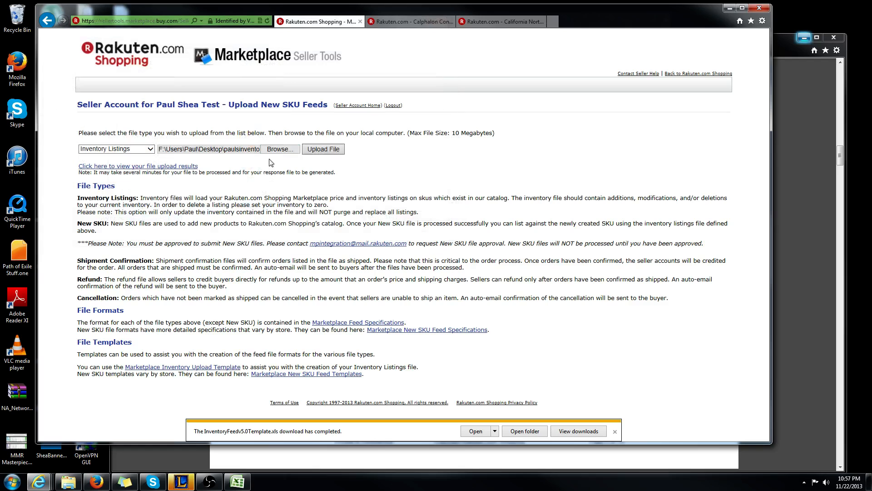
click(322, 149)
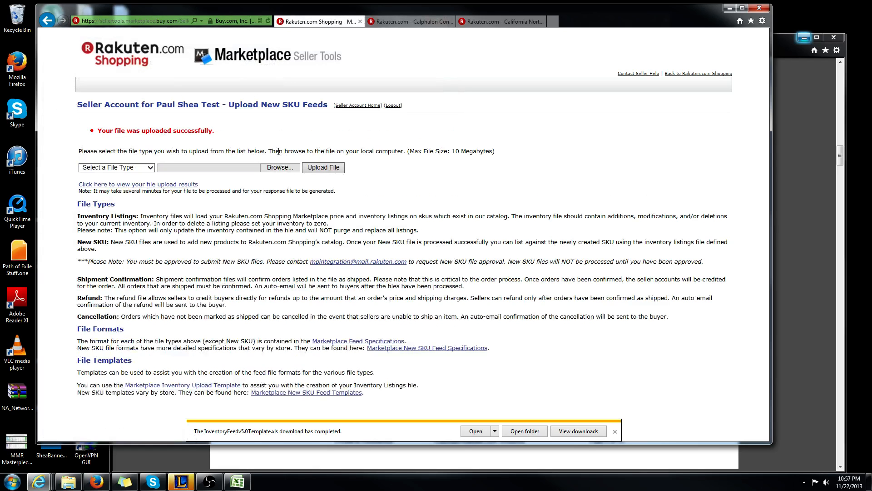
double_click(155, 131)
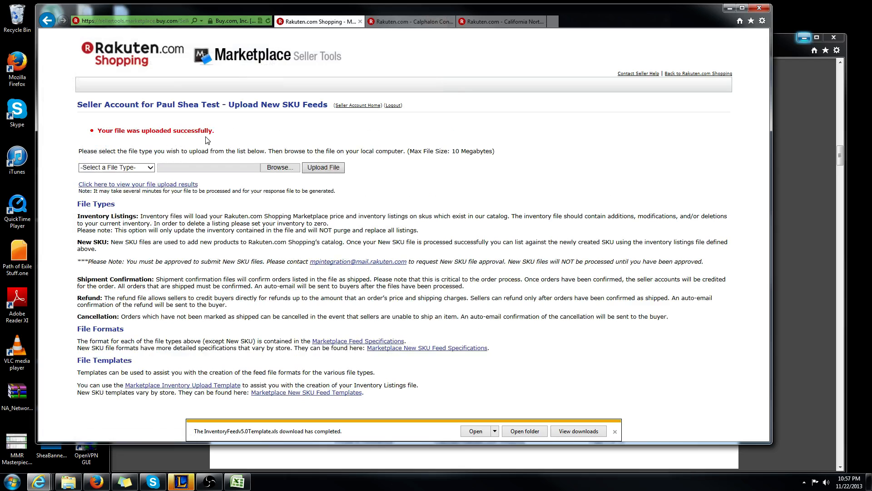
mouse_move(156, 451)
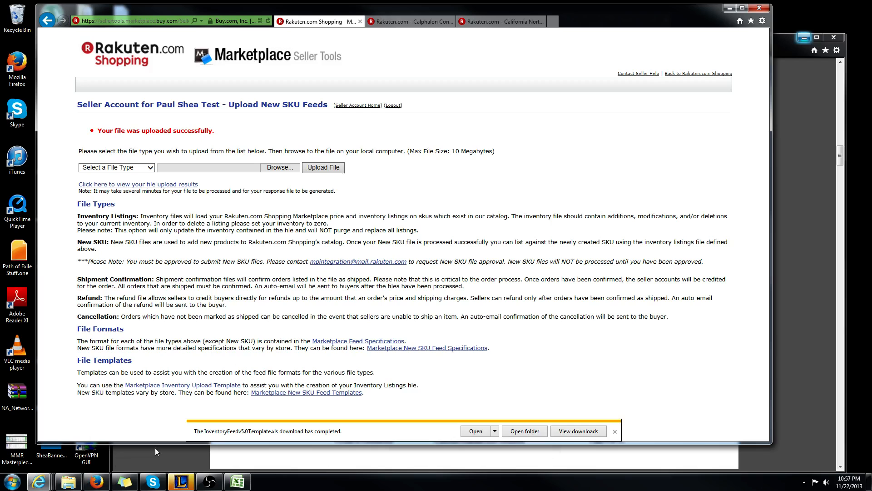
mouse_move(238, 481)
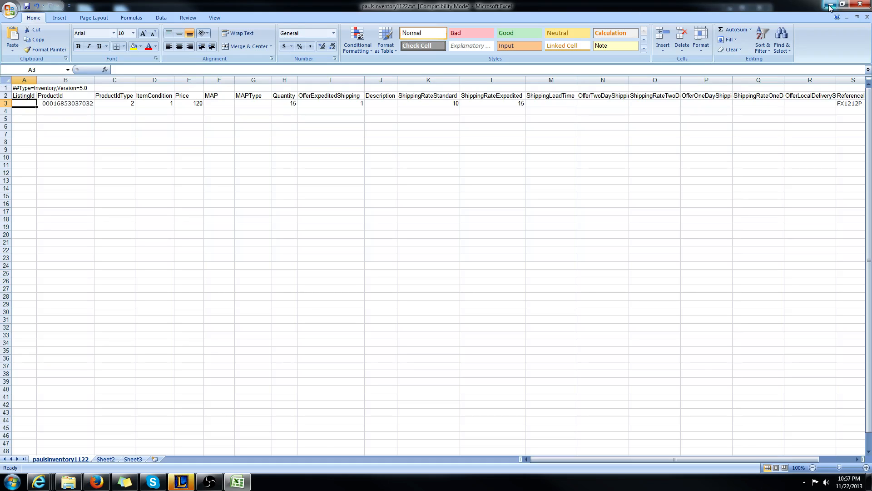
mouse_move(828, 4)
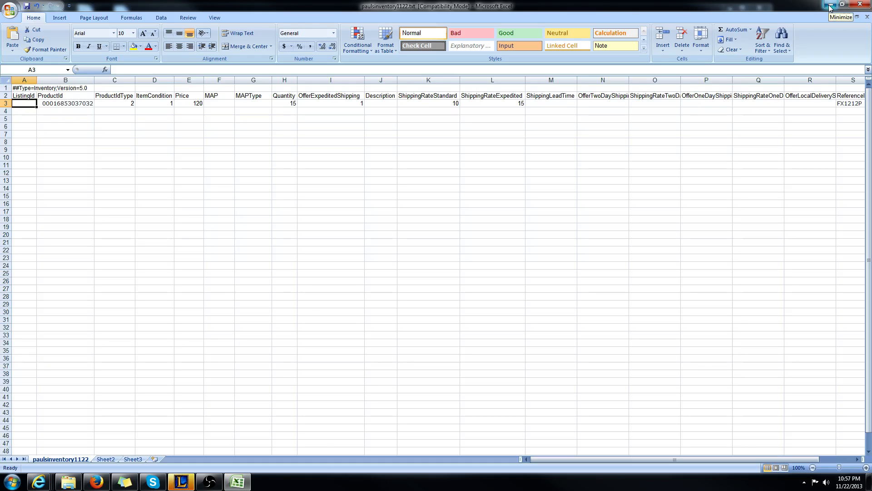
Dismiss the download notice and view the file upload results archive.
click(828, 5)
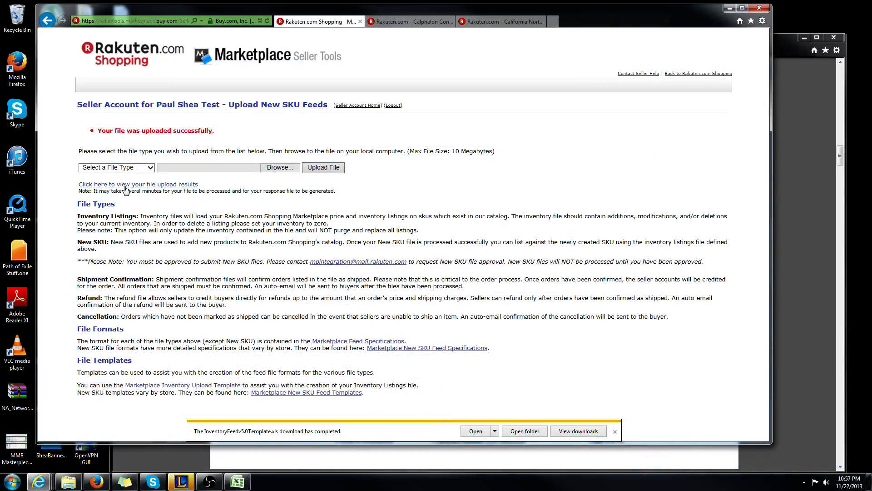
mouse_move(121, 190)
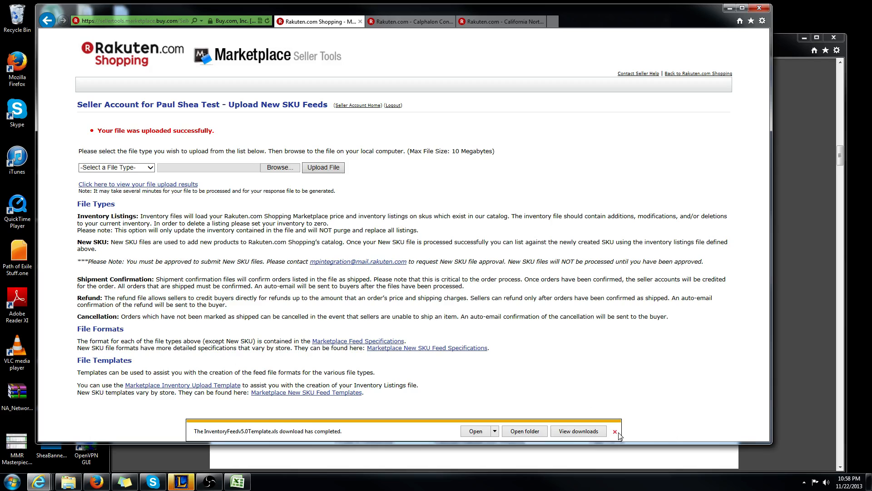
click(614, 430)
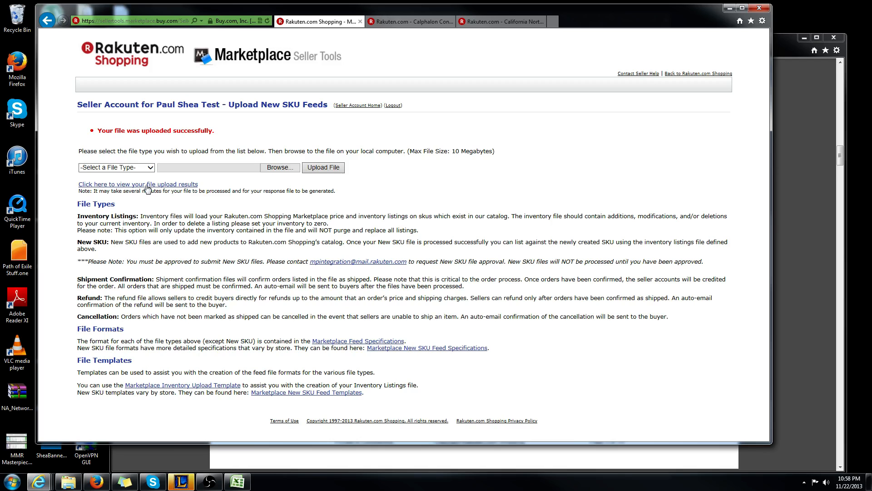
click(138, 183)
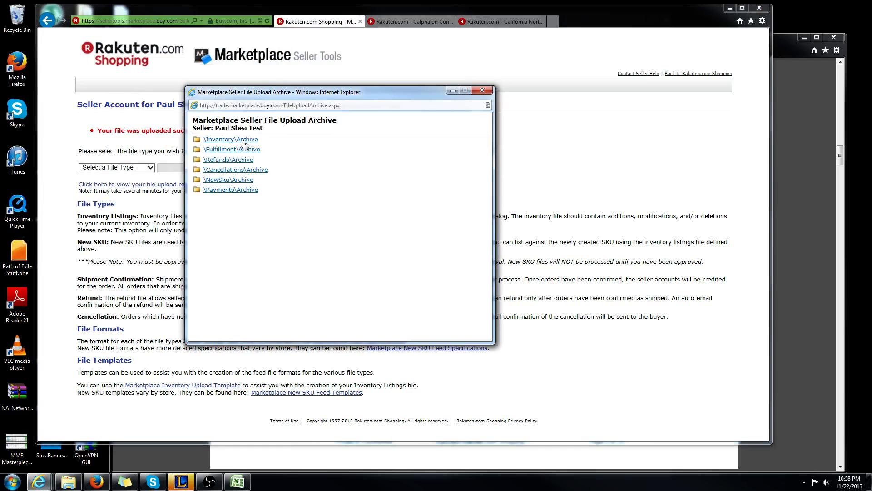
In the Inventory archive, start saving the paulsinventory1122 response file via Save as.
click(230, 139)
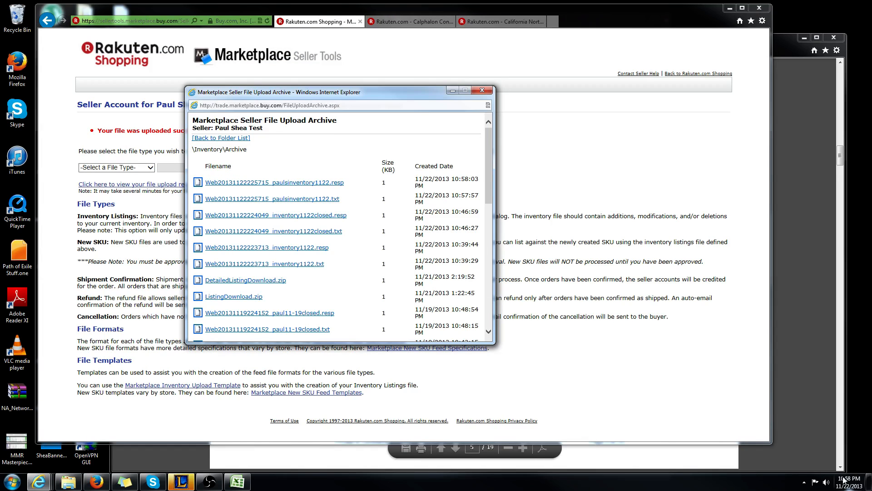
mouse_move(446, 199)
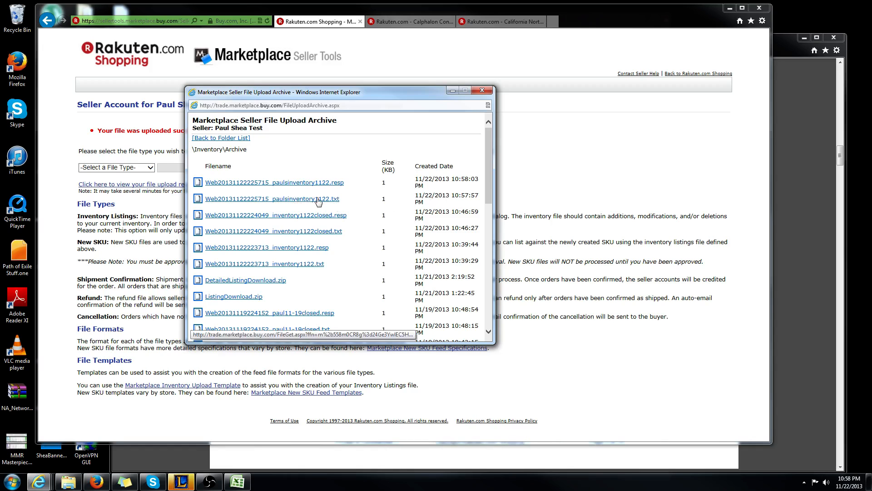
mouse_move(330, 205)
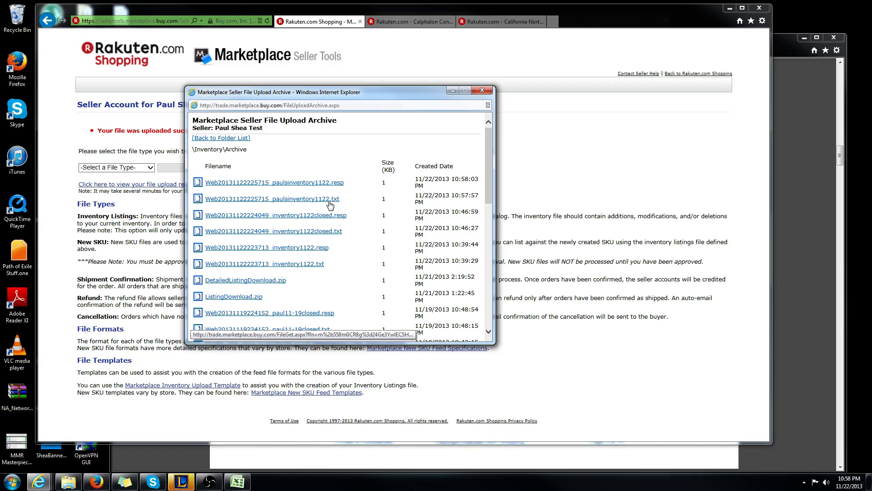
mouse_move(330, 186)
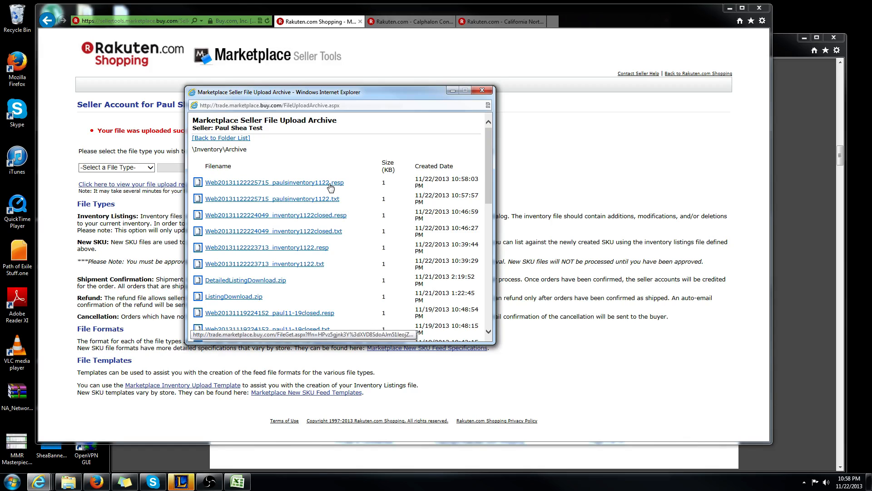
click(273, 181)
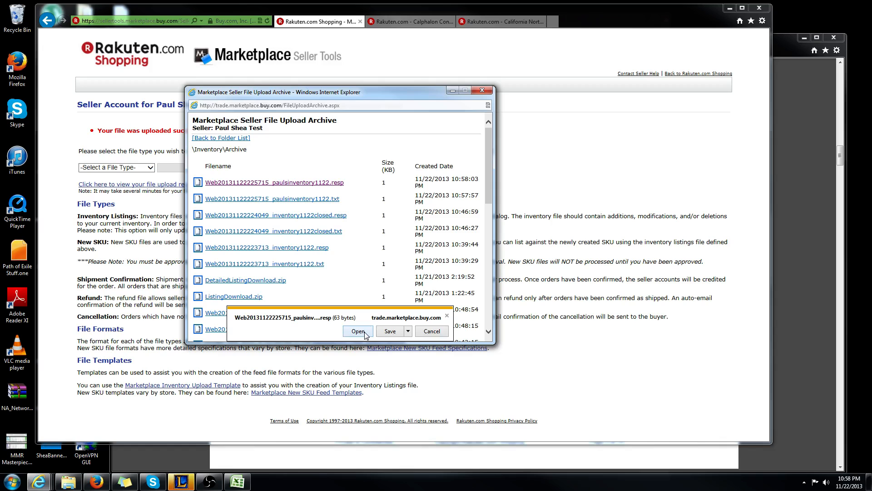
click(408, 331)
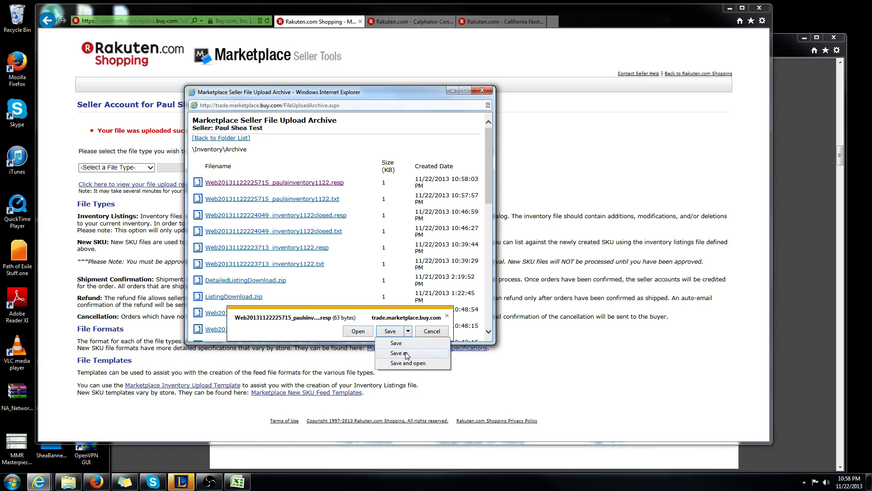
click(400, 354)
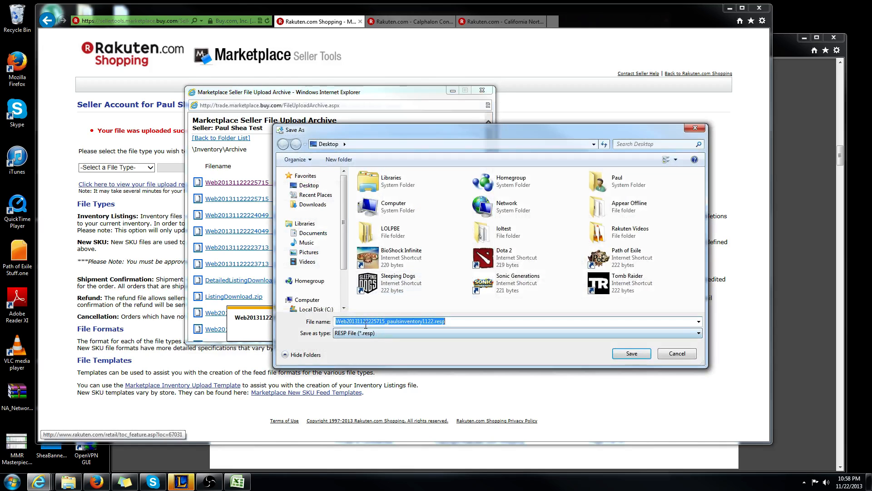
Save the response file to the Desktop and launch Notepad from the Start menu.
click(631, 352)
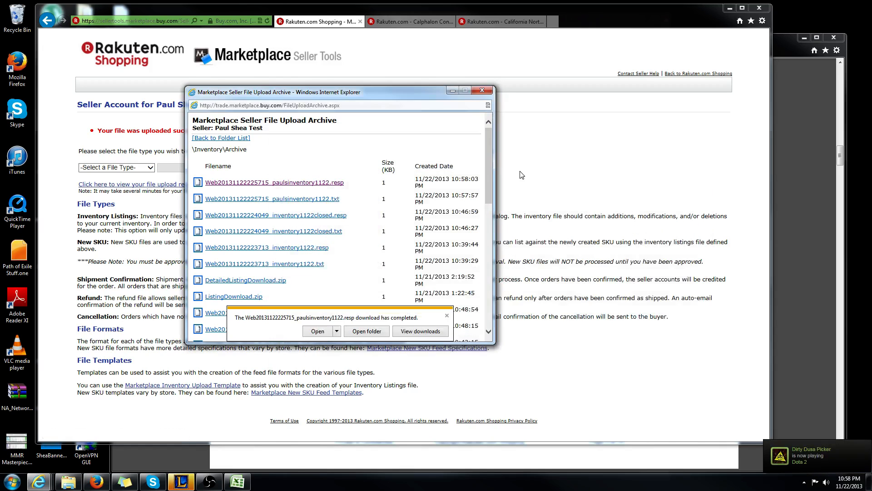
click(10, 480)
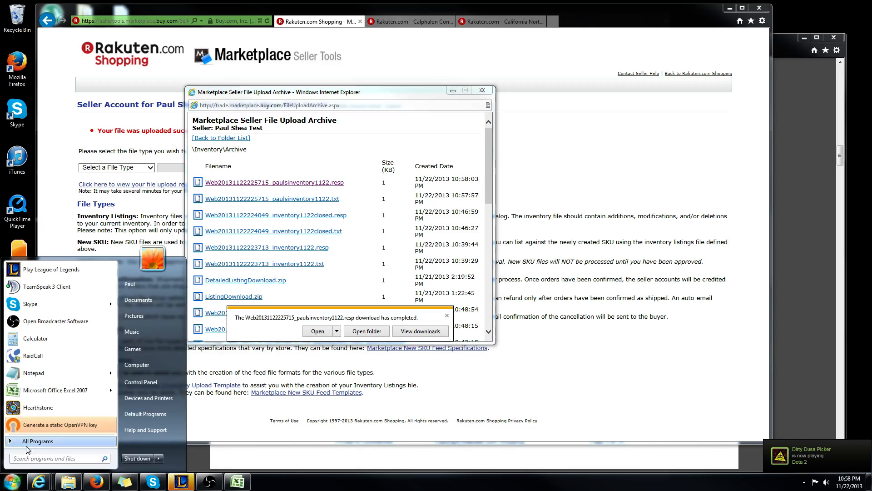
text(note)
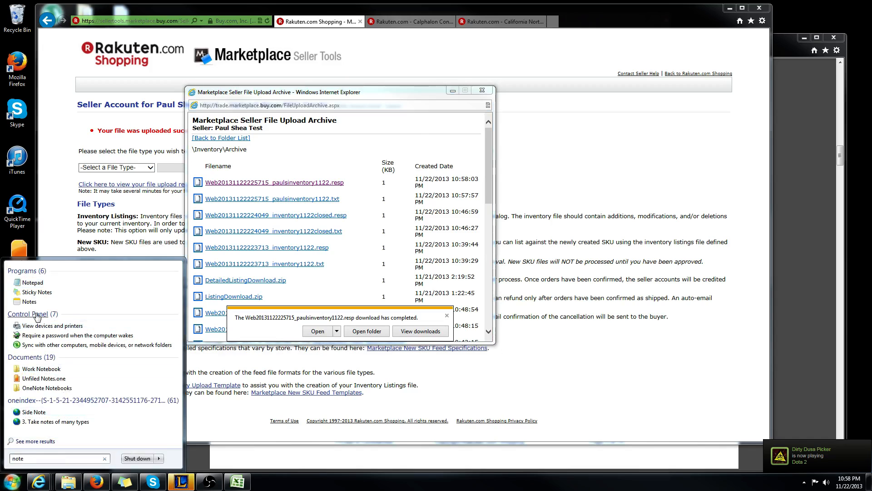
click(32, 282)
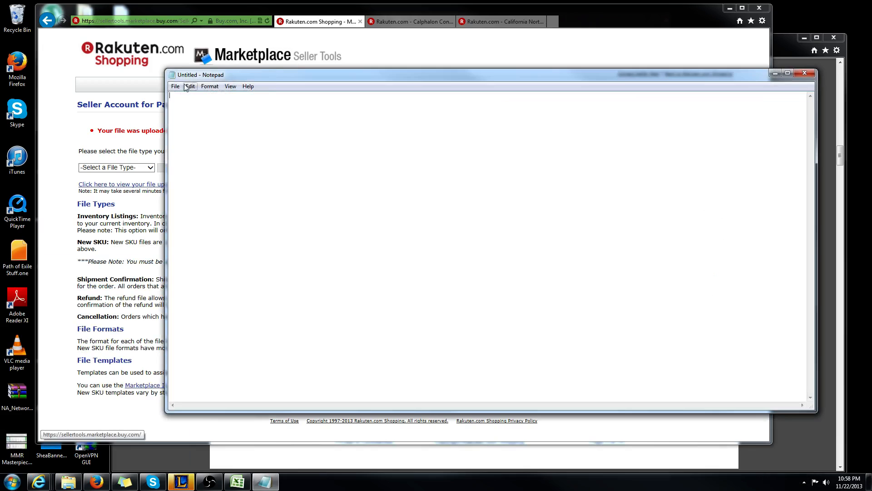
click(176, 86)
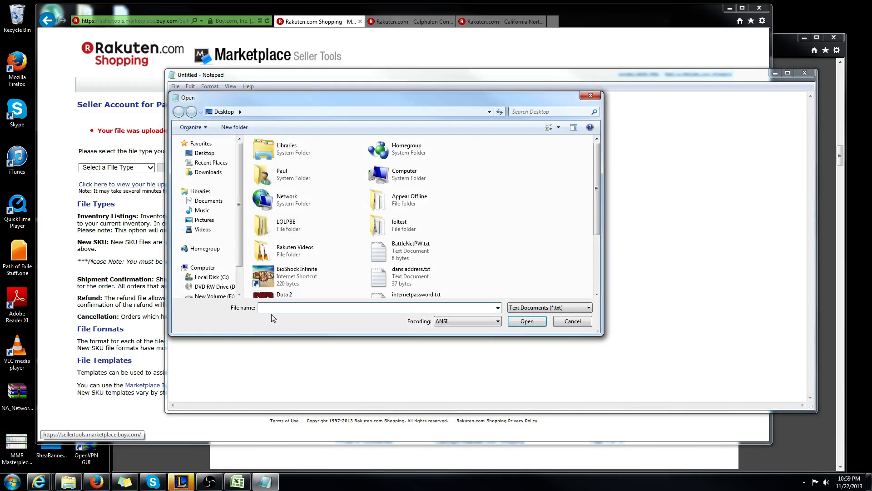
text(web)
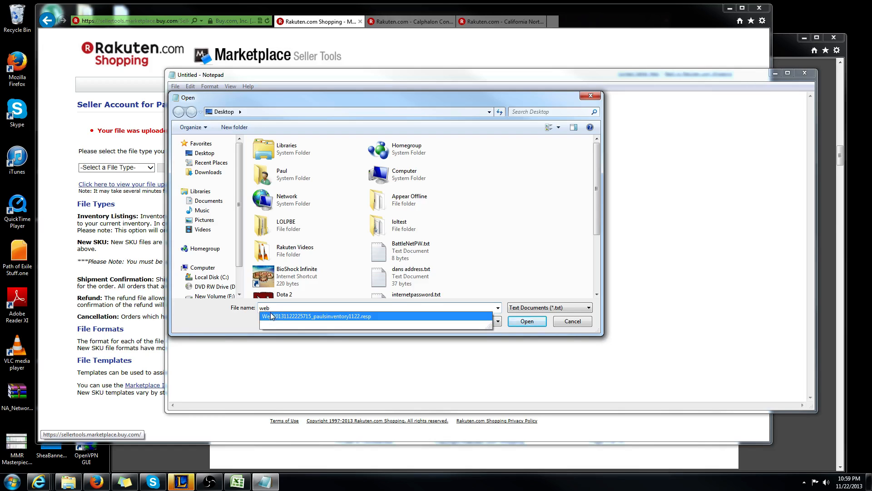
click(526, 322)
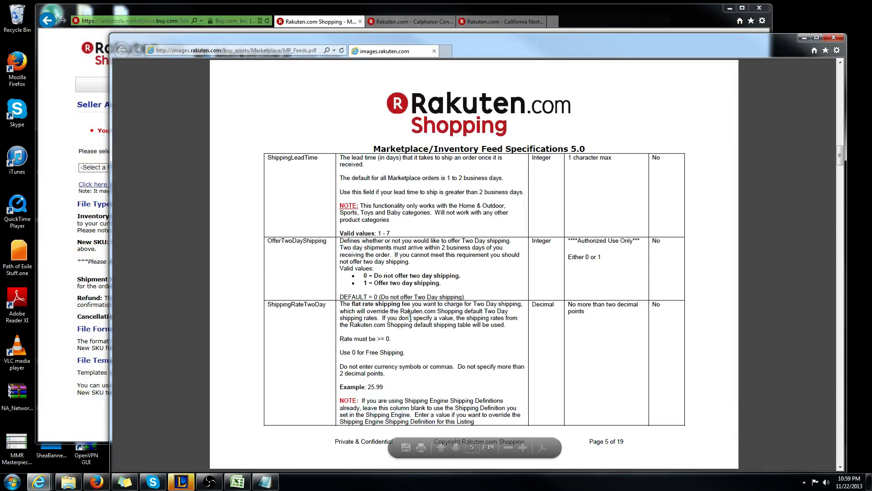
Review the spec's response-file and error-code pages, then close the feed specifications PDF.
scroll(down, 3)
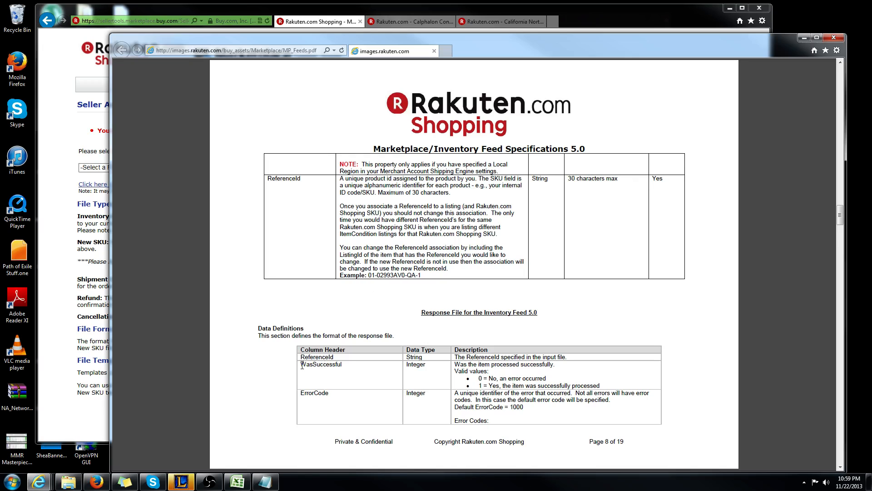
mouse_move(492, 381)
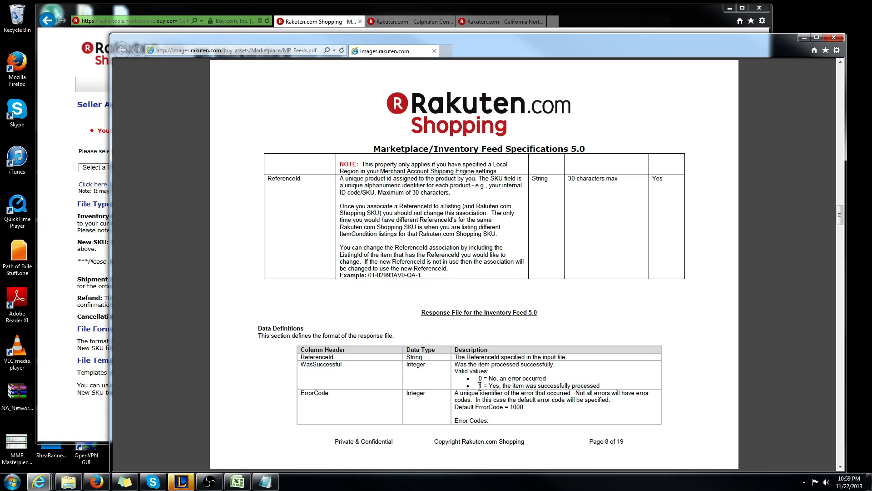
scroll(down, 3)
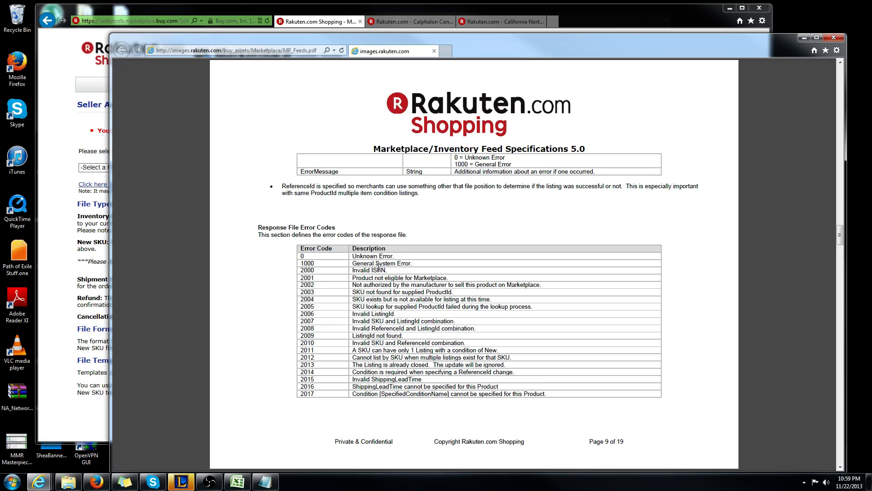
mouse_move(384, 308)
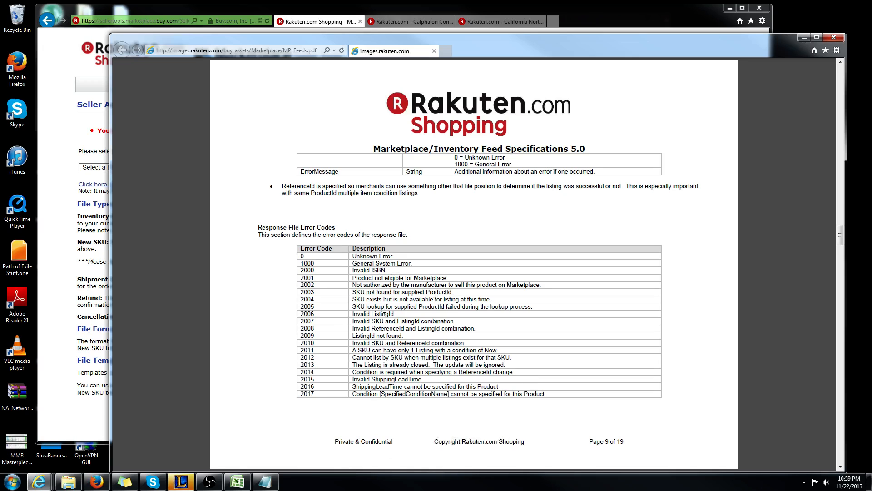
mouse_move(386, 309)
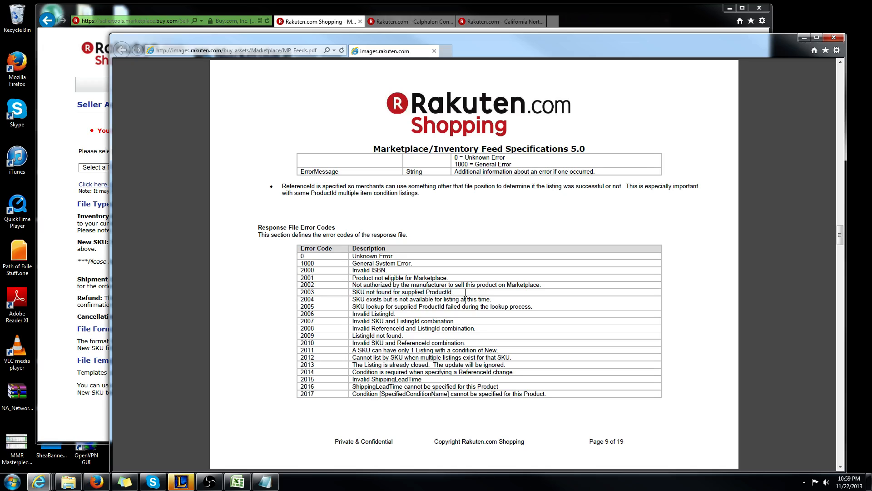
mouse_move(464, 294)
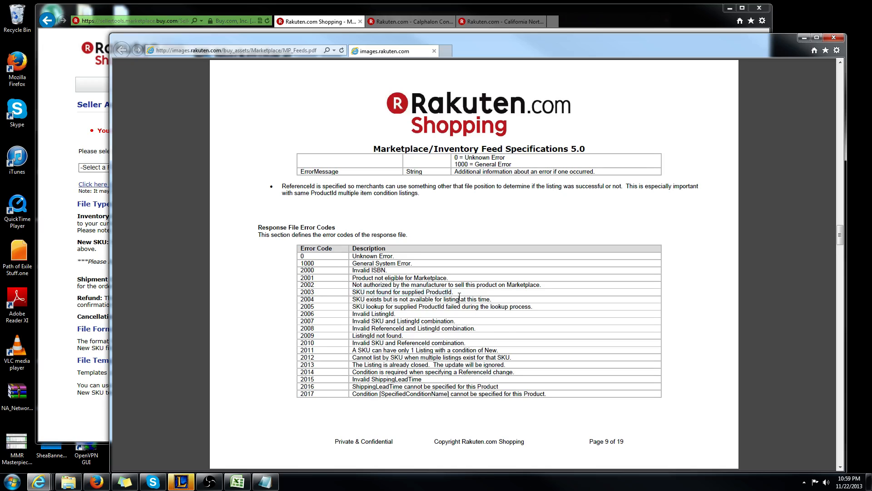
scroll(up, 3)
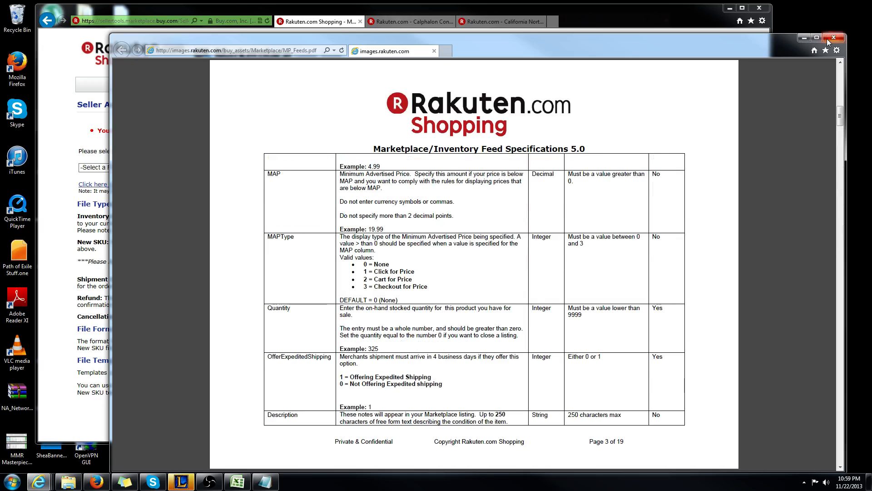
mouse_move(833, 38)
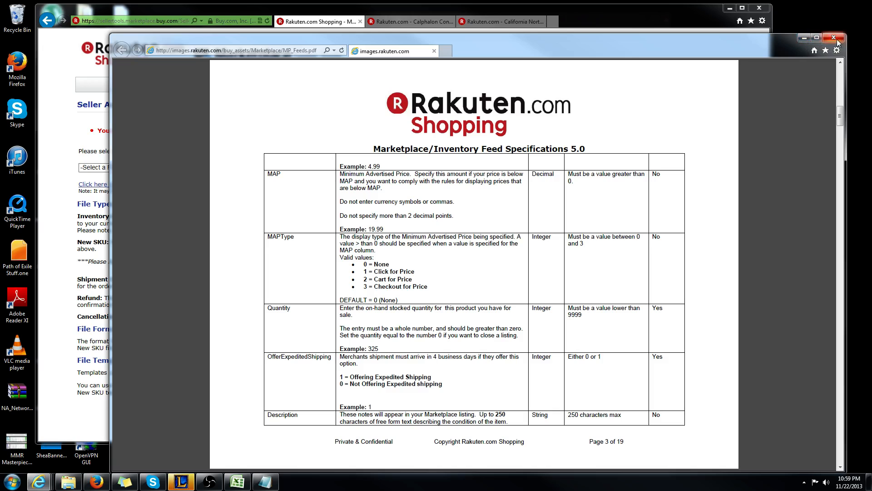
click(834, 37)
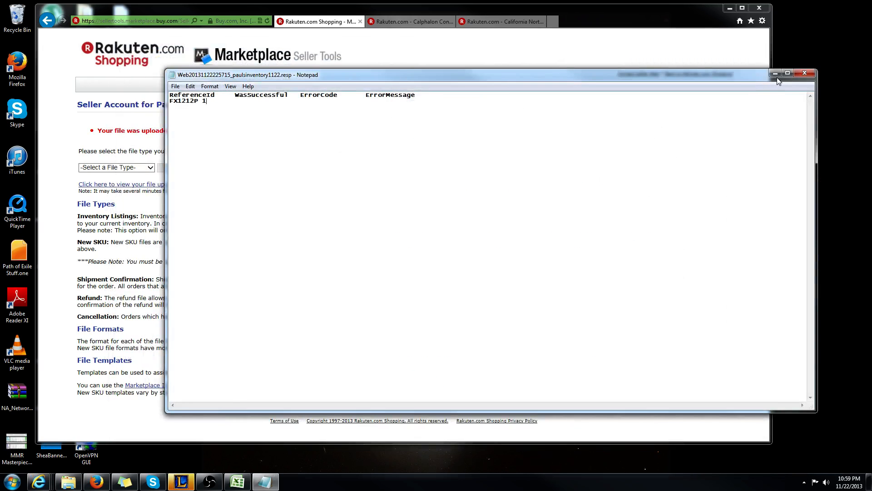
Set the FX1212P listing's Quantity in H3 to 0.
click(803, 73)
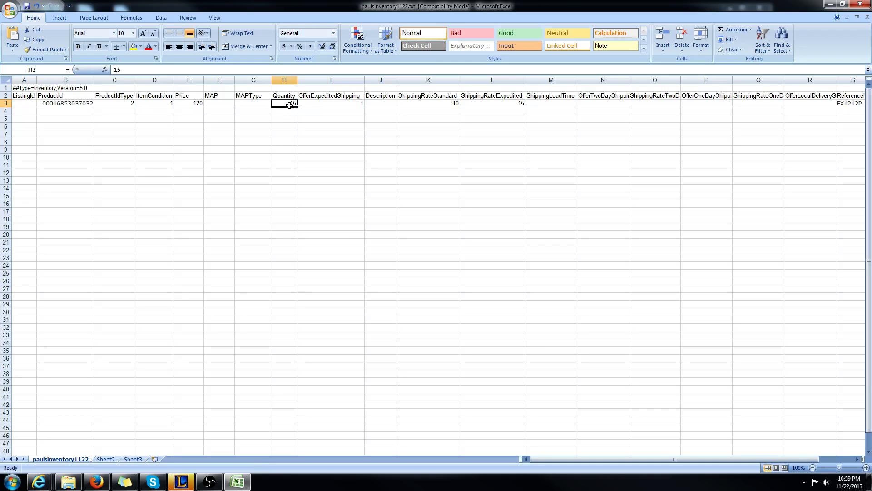
text(0)
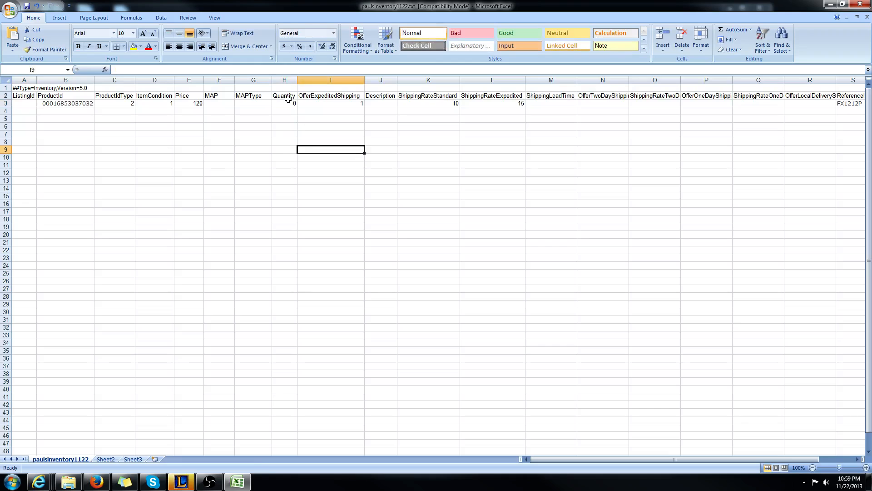
click(284, 111)
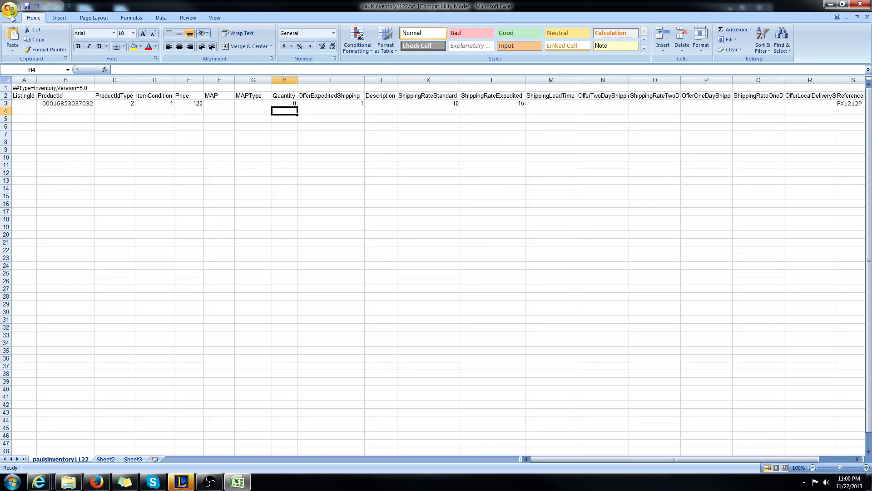
Save the sheet as tab-delimited paulsinventory1122closed.txt, keeping the text format.
click(10, 7)
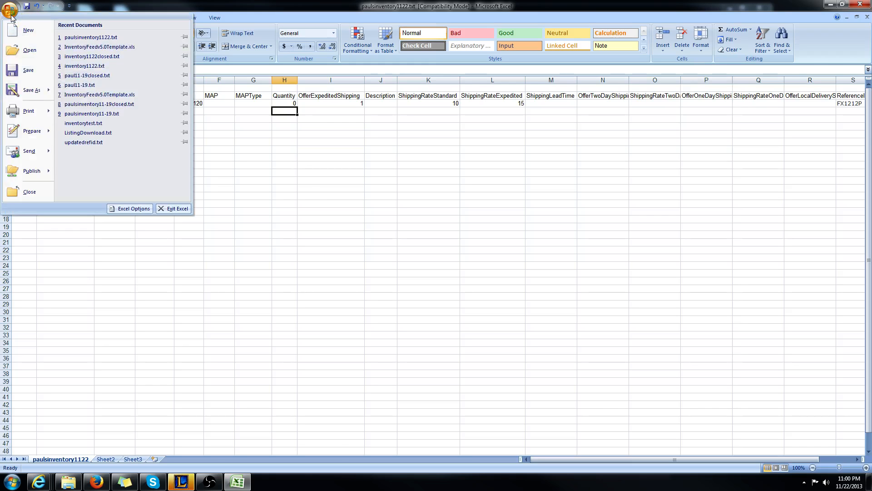
click(32, 90)
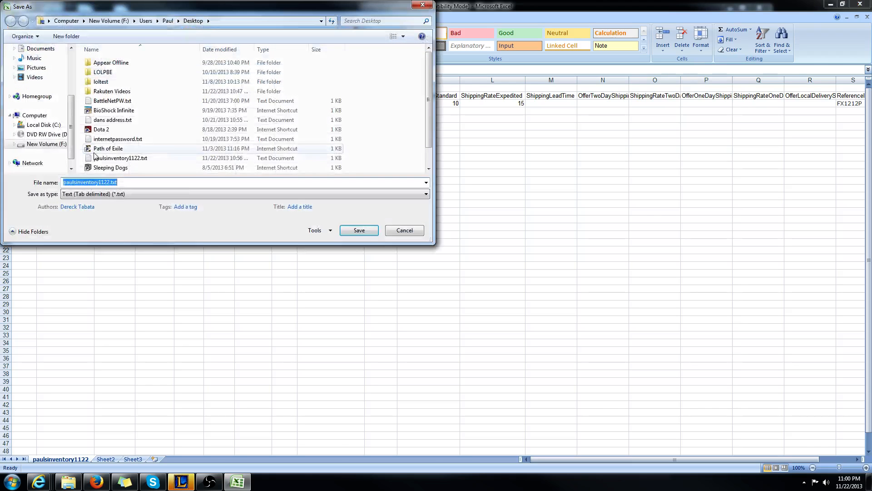
click(148, 181)
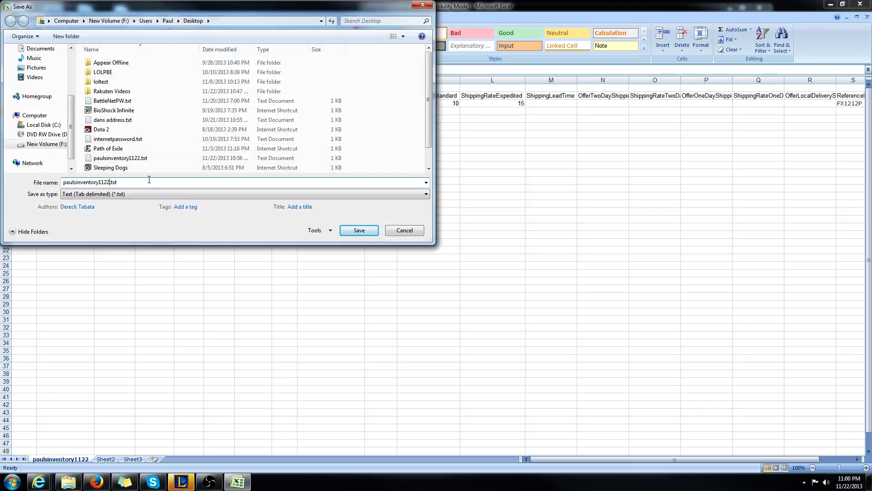
text(closed)
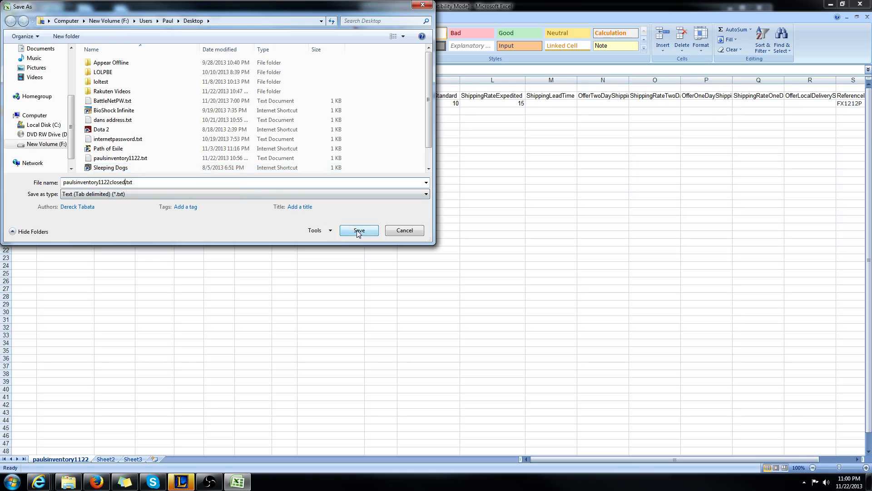
mouse_move(148, 210)
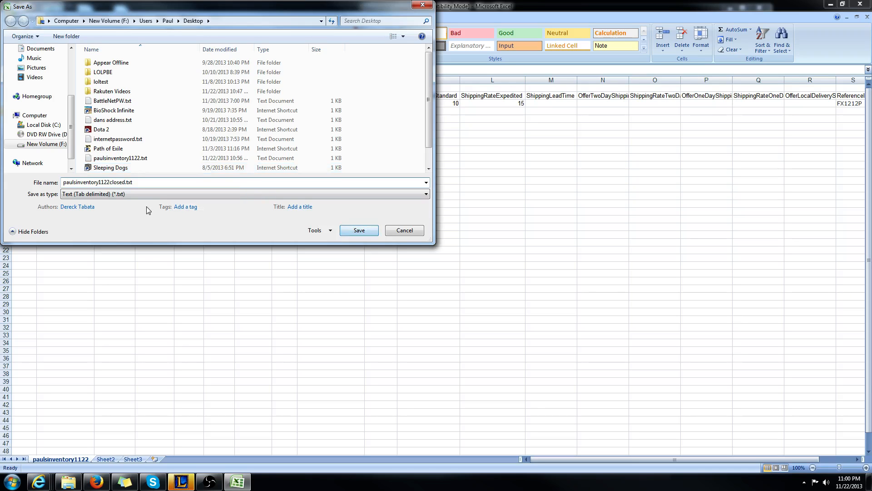
click(358, 230)
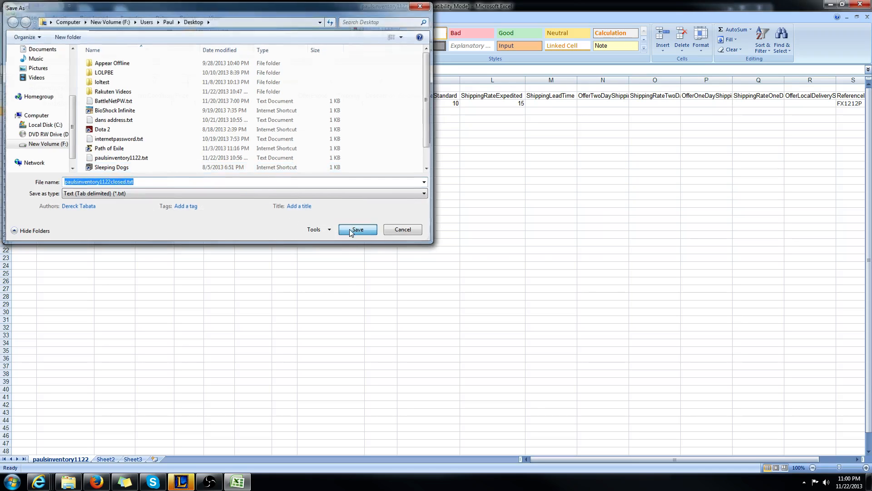
click(357, 229)
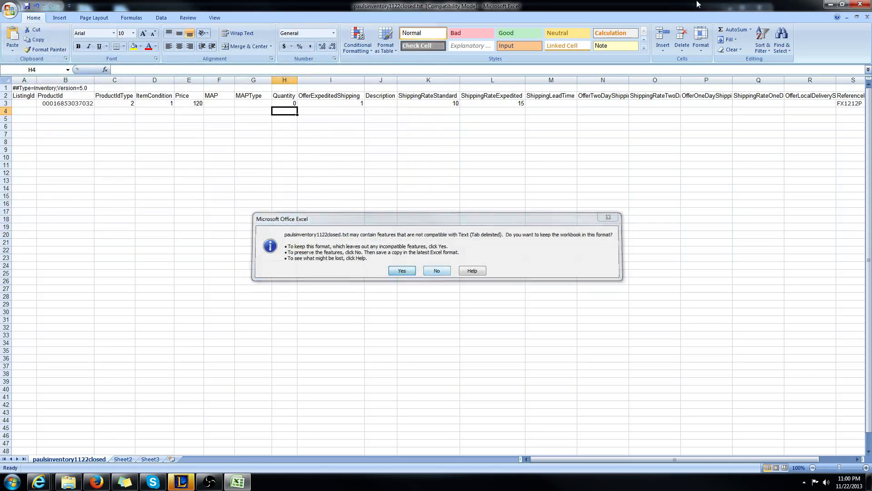
click(401, 271)
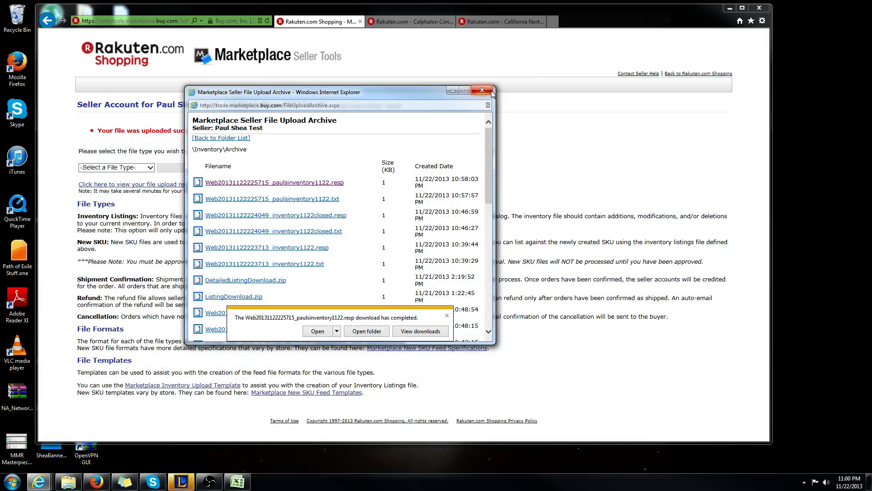
mouse_move(491, 95)
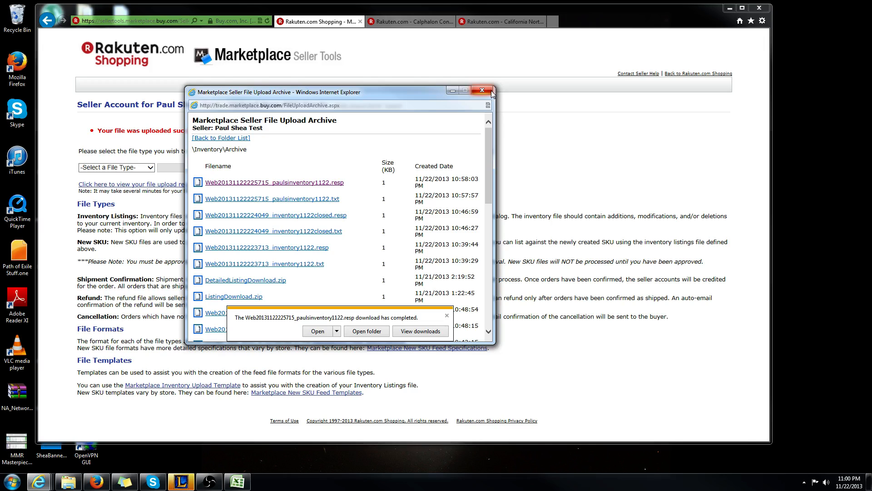
mouse_move(488, 95)
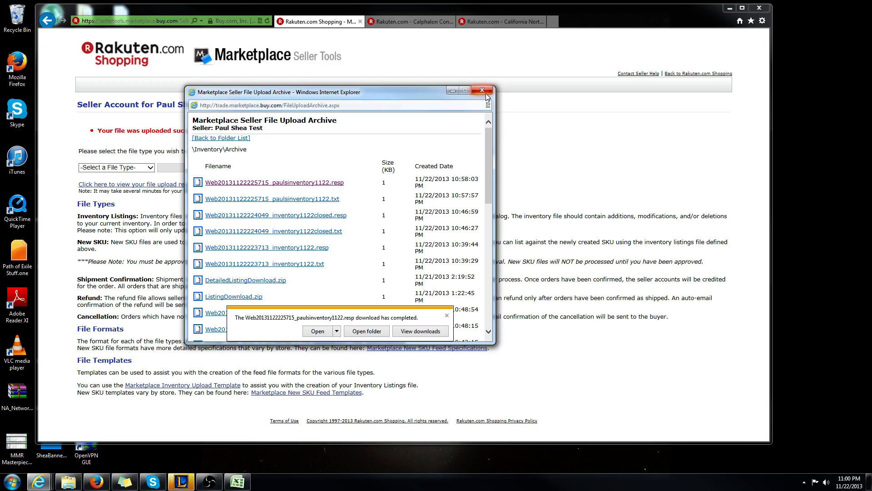
Close the upload archive window and go to the Marketplace New SKU Feed Templates page.
click(481, 90)
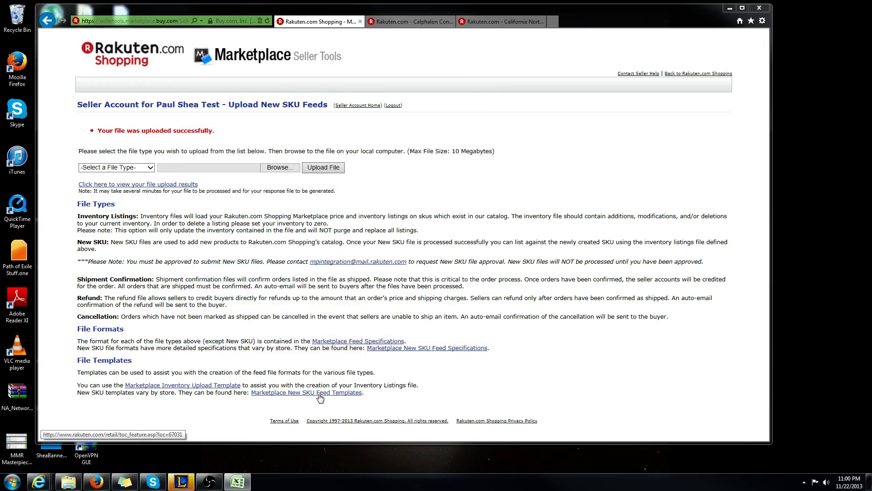
click(306, 392)
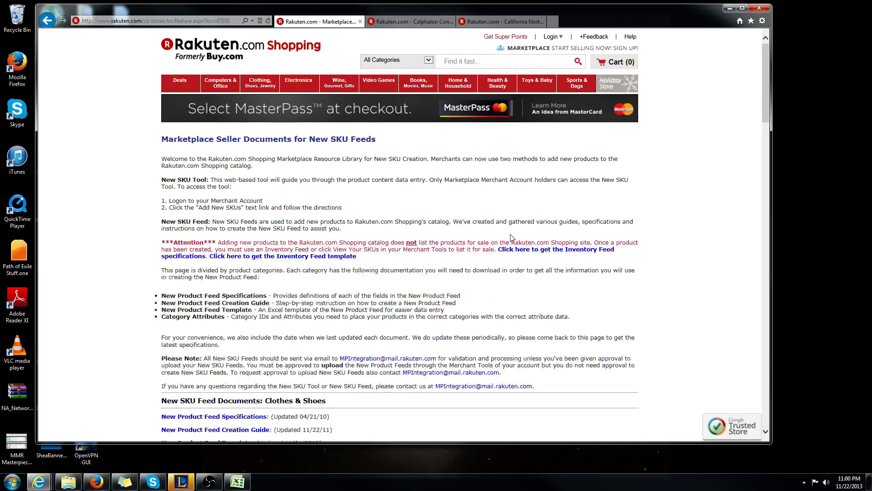